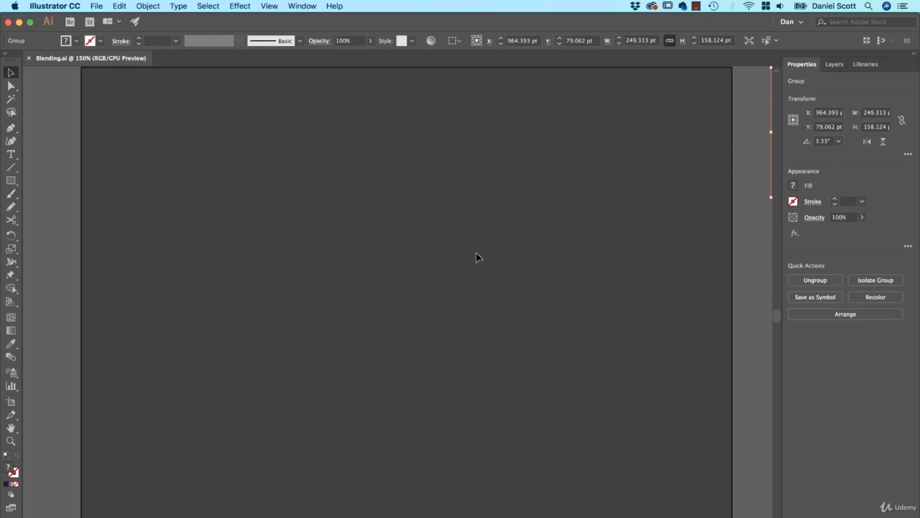
pyautogui.moveTo(327, 258)
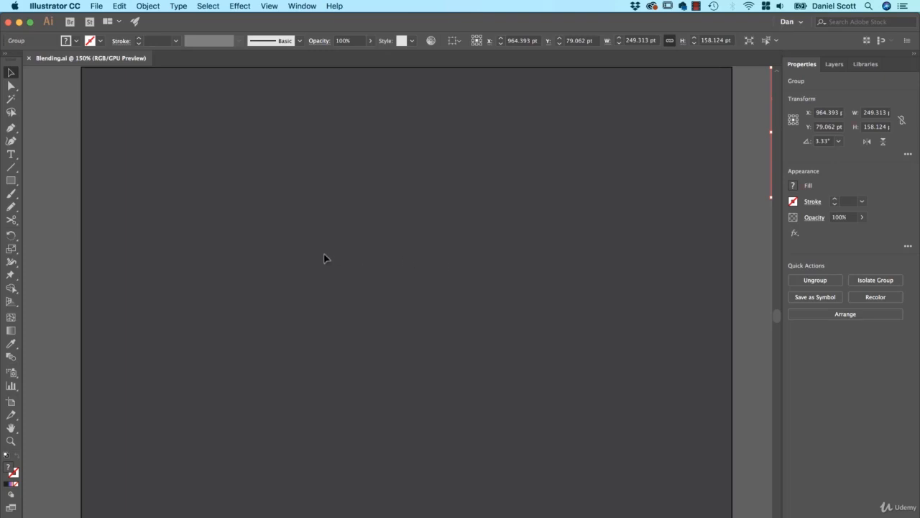
# Draw a small circle and a larger concentric one, white stroke and no fill, with the Ellipse Tool.
pyautogui.click(10, 180)
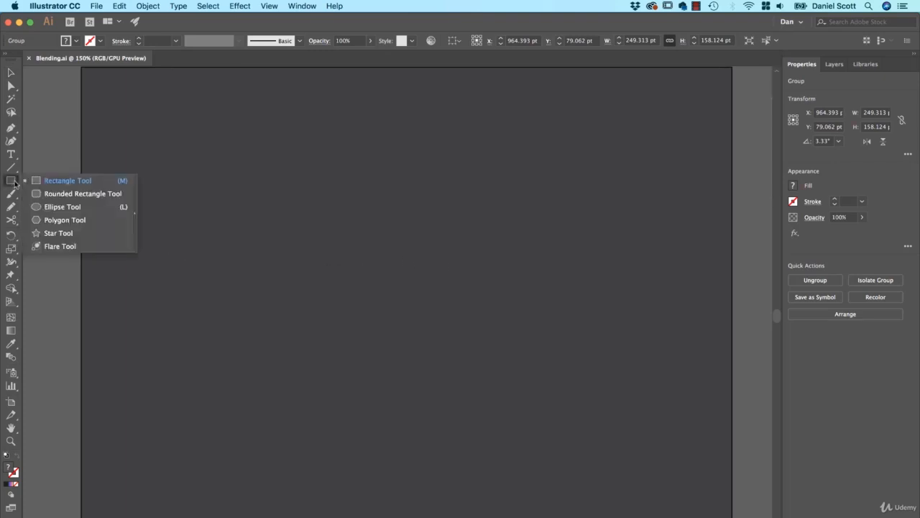
pyautogui.click(63, 207)
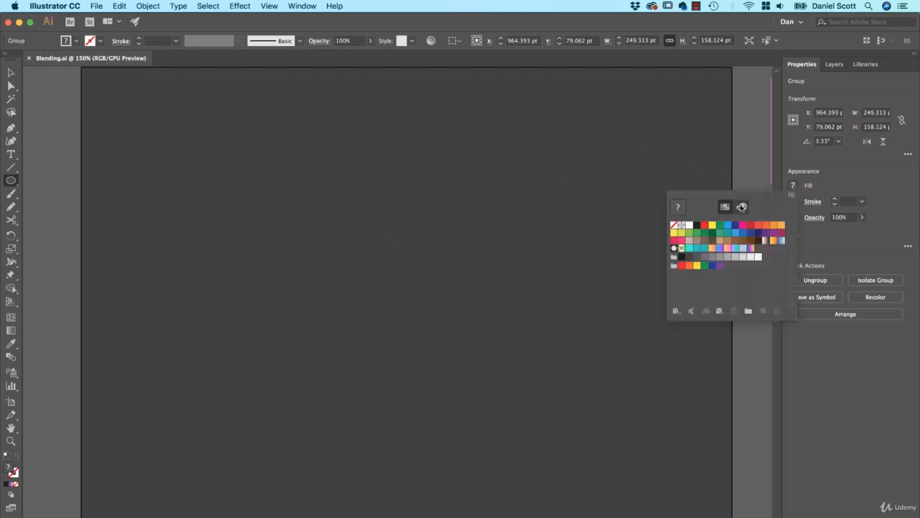
pyautogui.click(674, 224)
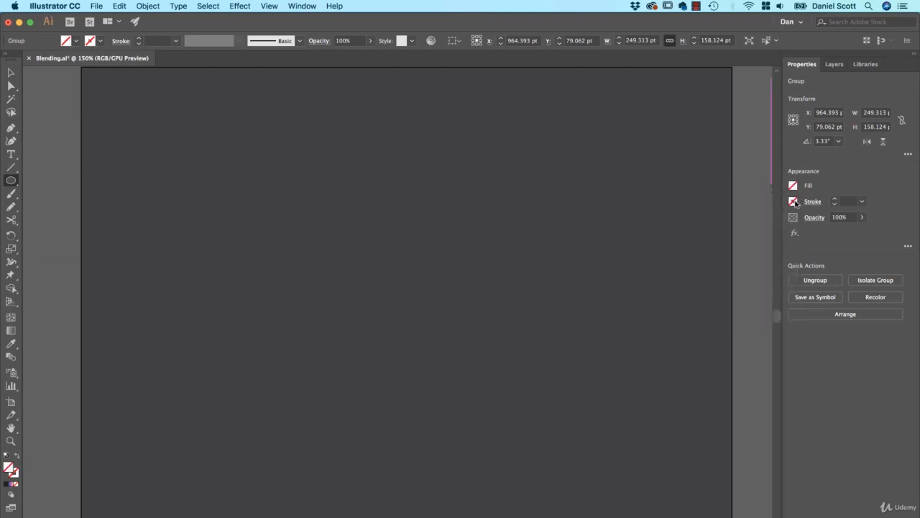
pyautogui.click(792, 201)
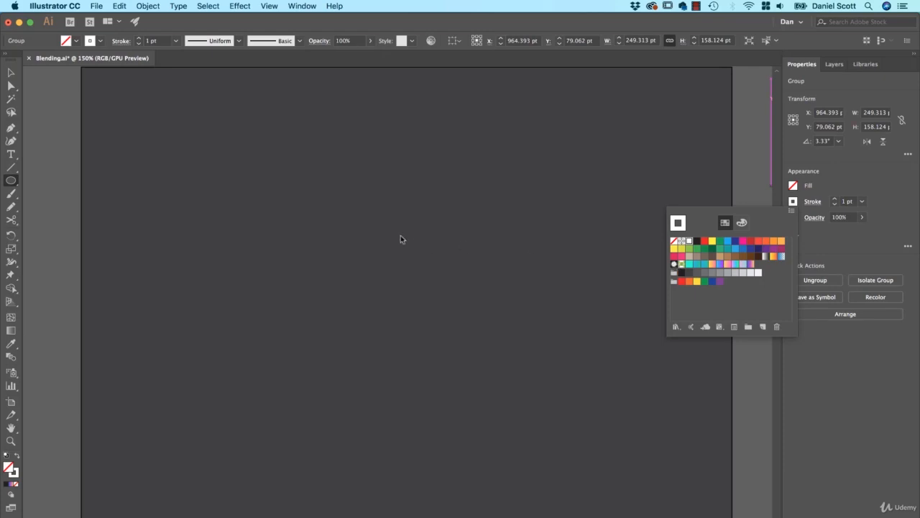
pyautogui.moveTo(322, 217); pyautogui.dragTo(424, 317)
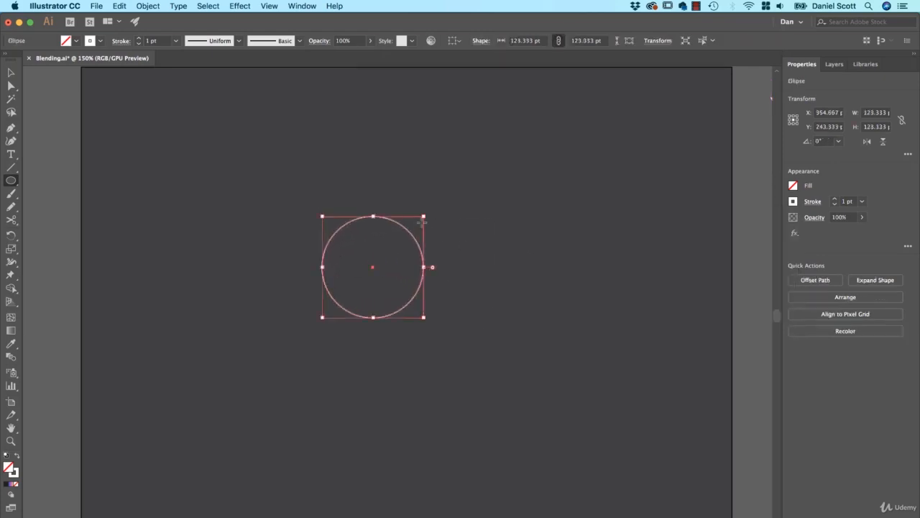
pyautogui.moveTo(120, 160)
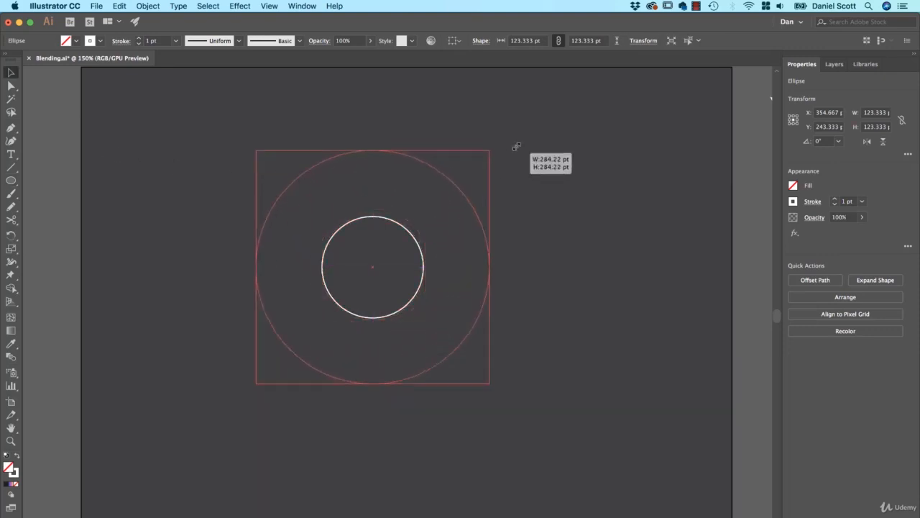
pyautogui.moveTo(488, 147); pyautogui.dragTo(509, 131)
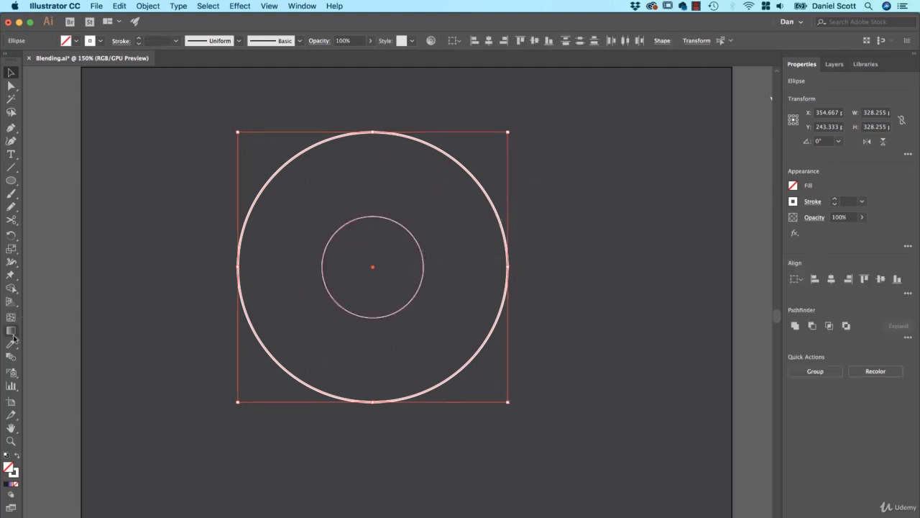
pyautogui.moveTo(13, 357)
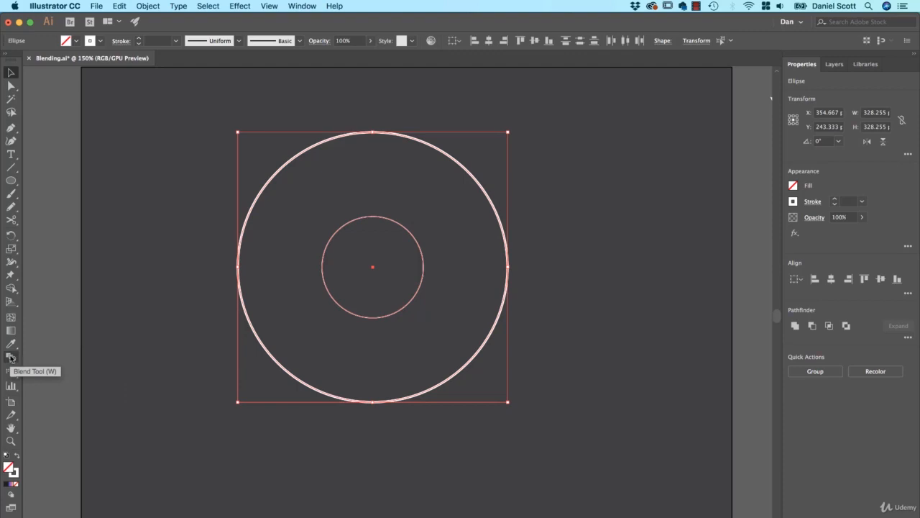
# Switch to the Blend Tool to blend the inner and outer circles.
pyautogui.click(11, 357)
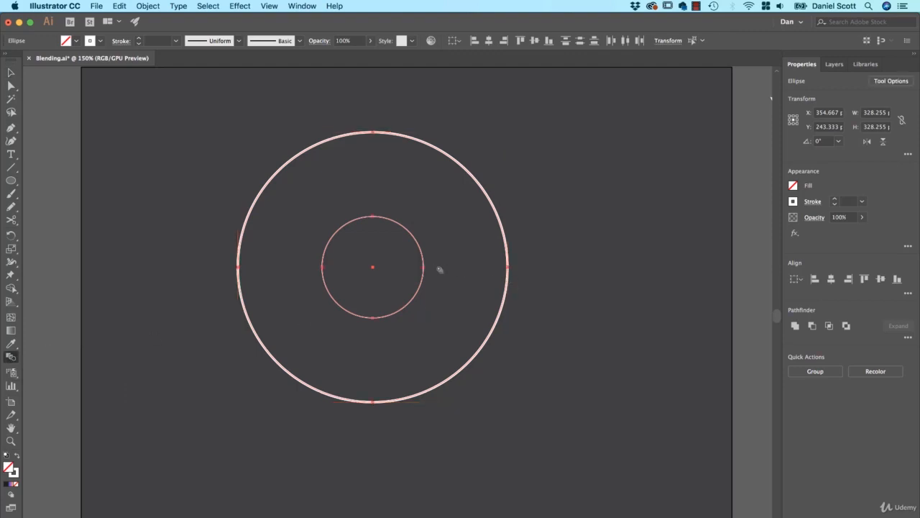
pyautogui.moveTo(418, 232)
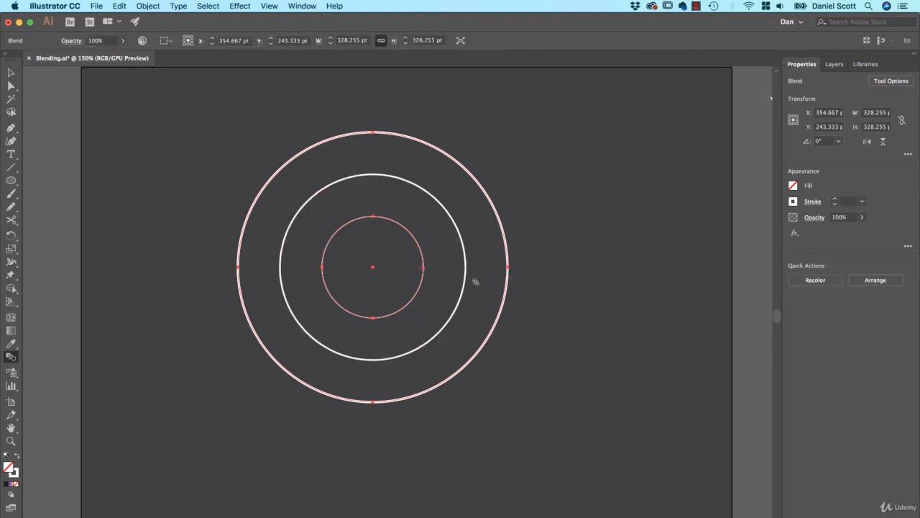
pyautogui.moveTo(422, 307)
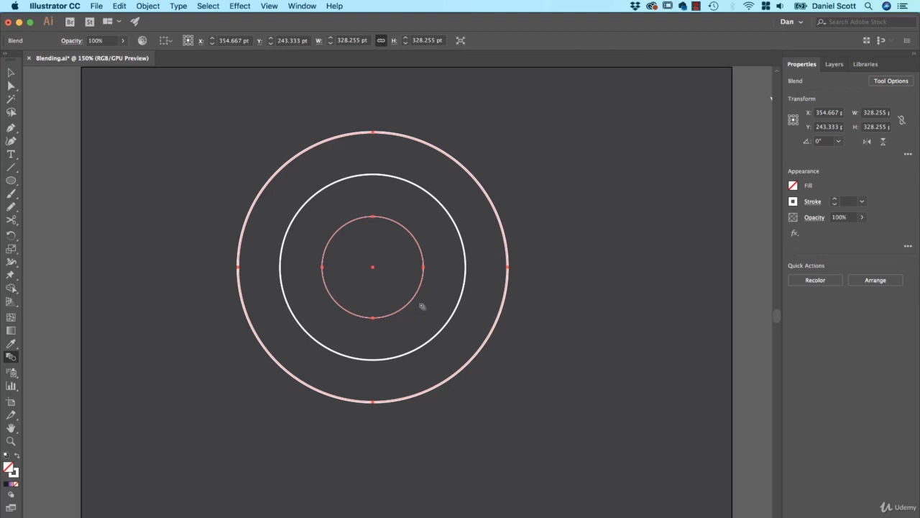
pyautogui.moveTo(212, 233)
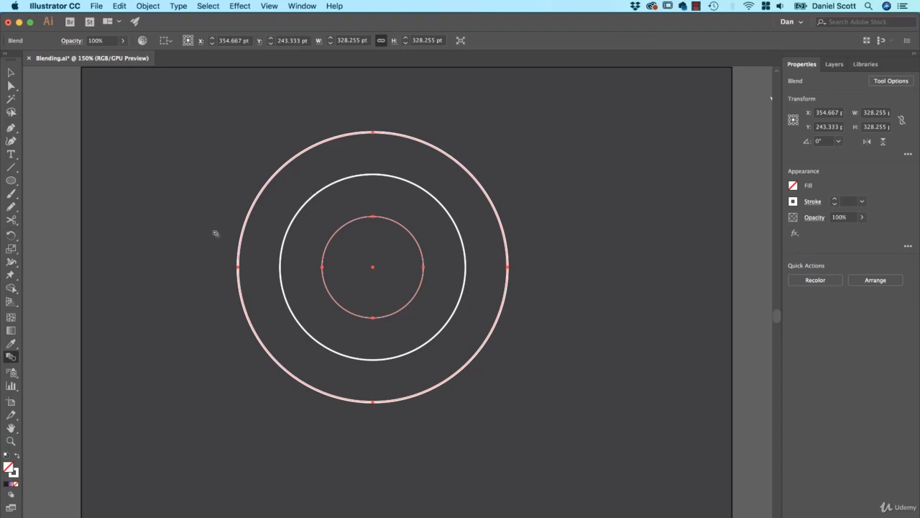
pyautogui.moveTo(442, 273)
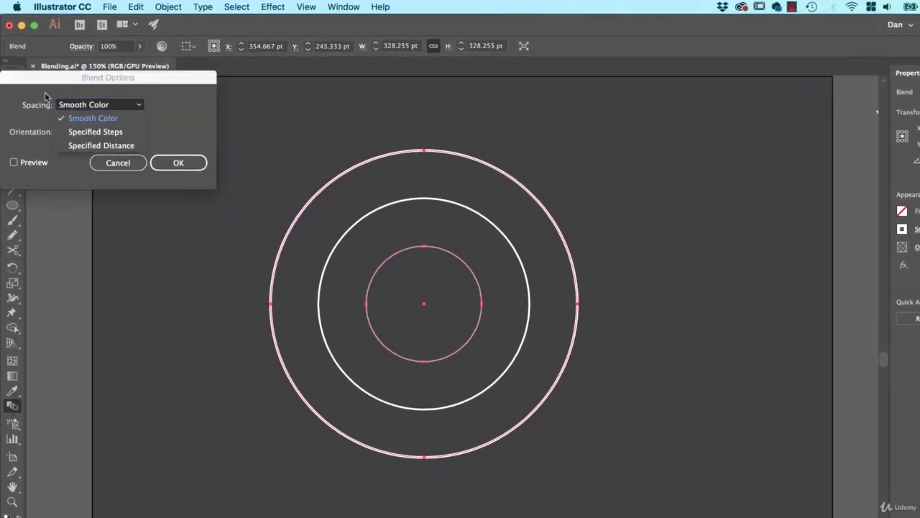
pyautogui.moveTo(103, 122)
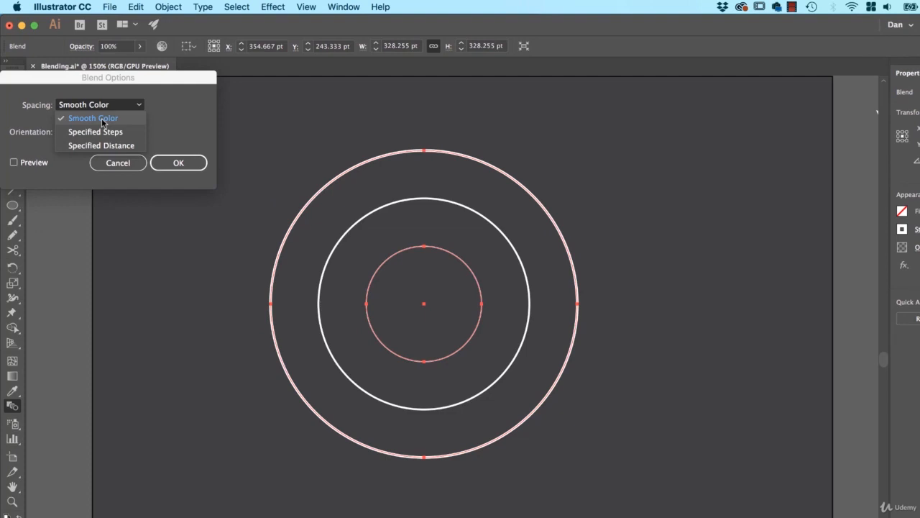
pyautogui.moveTo(108, 122)
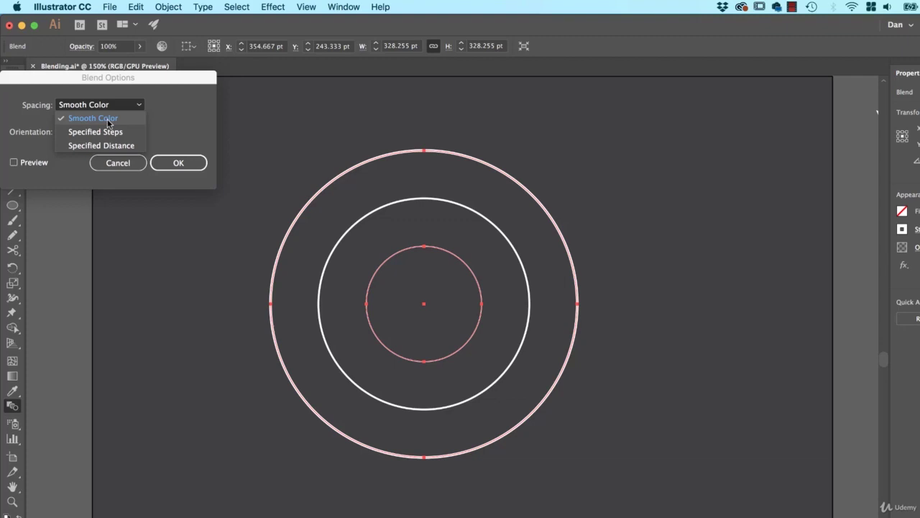
pyautogui.moveTo(80, 134)
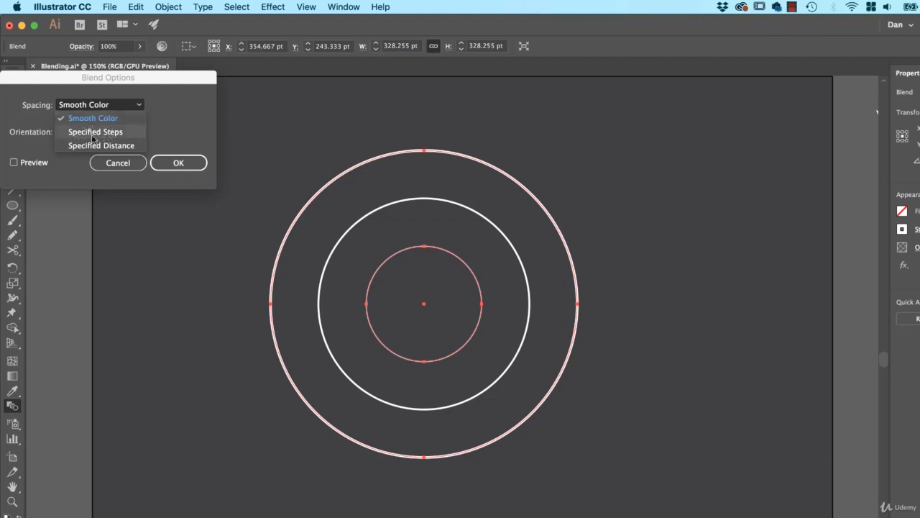
pyautogui.moveTo(103, 146)
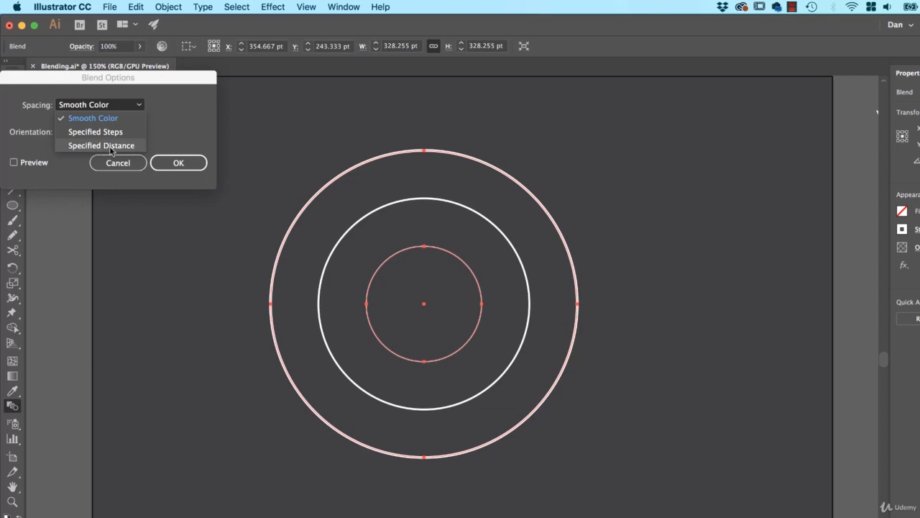
# Set the circle blend spacing to Specified Steps with 8 steps, previewed and applied.
pyautogui.click(101, 145)
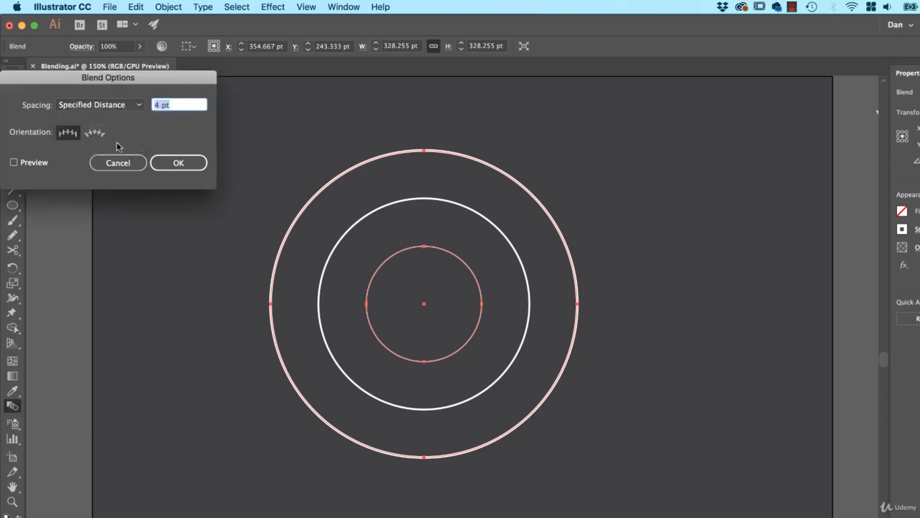
pyautogui.click(13, 161)
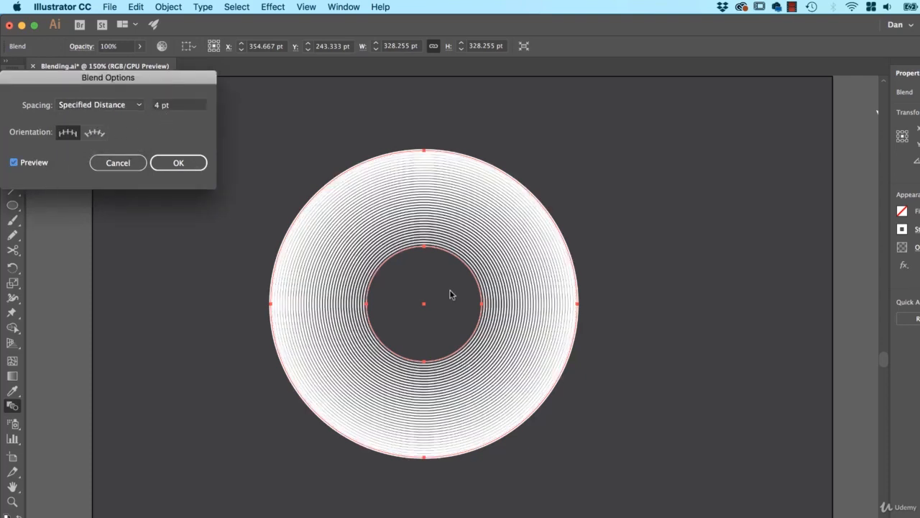
pyautogui.click(99, 104)
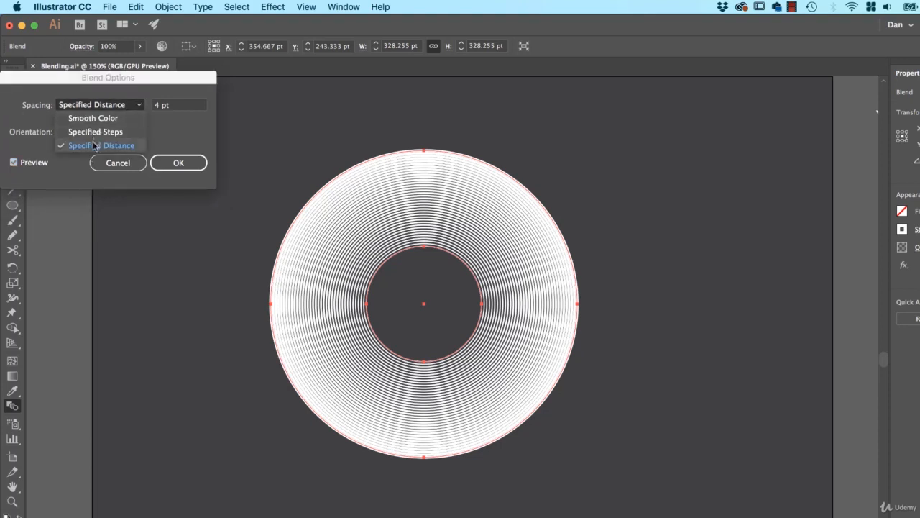
pyautogui.click(95, 131)
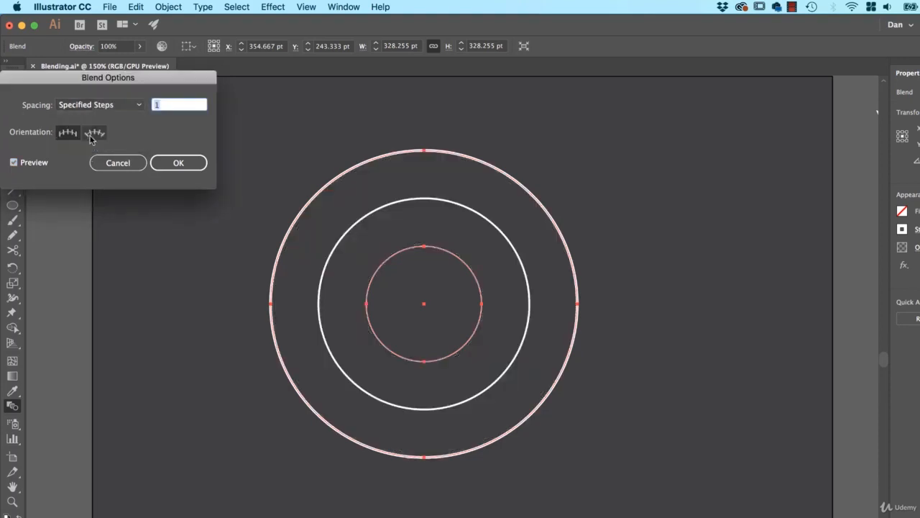
pyautogui.click(179, 104)
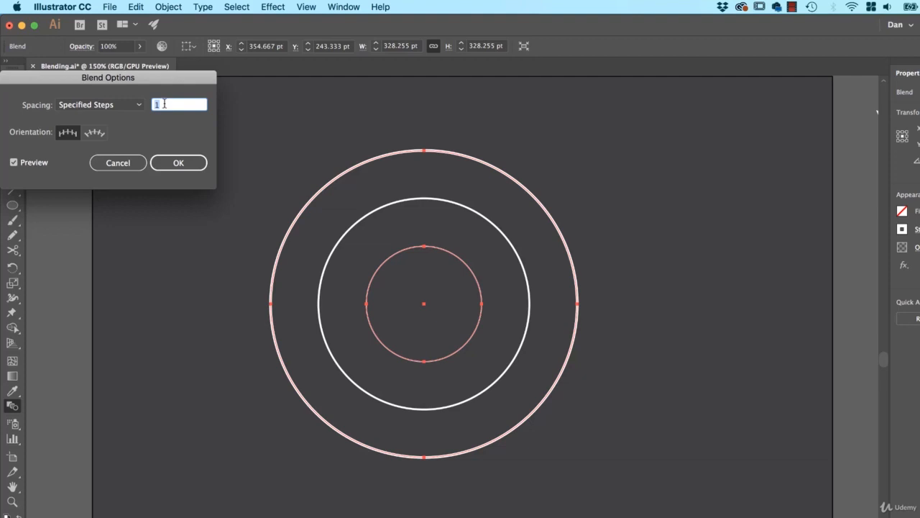
pyautogui.write('8')
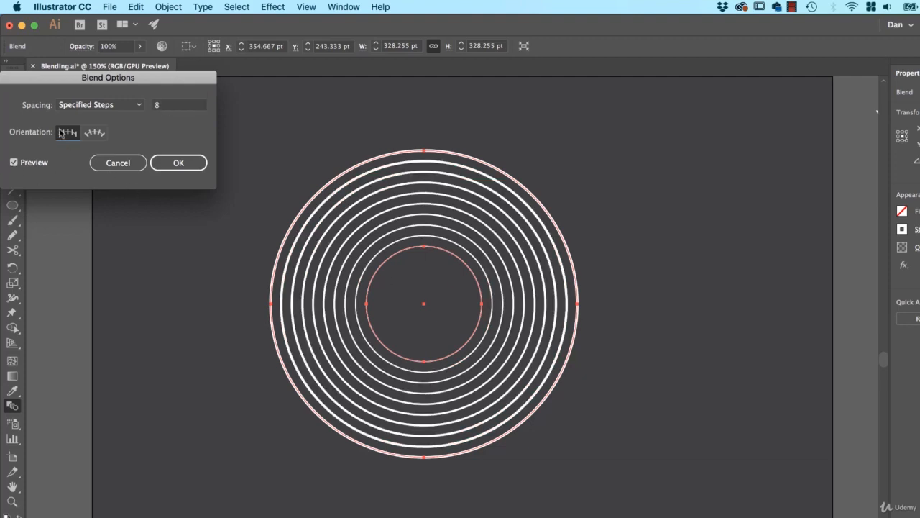
pyautogui.click(177, 161)
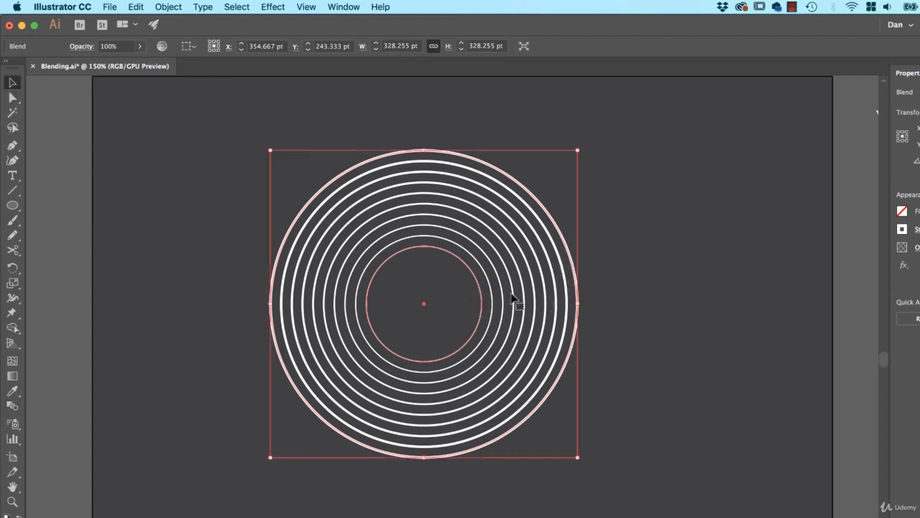
pyautogui.moveTo(599, 270)
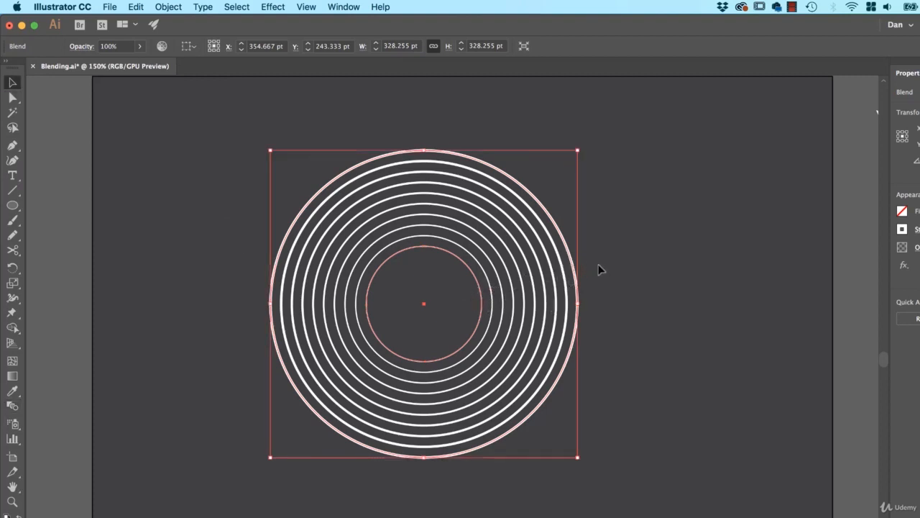
pyautogui.moveTo(423, 303); pyautogui.dragTo(467, 319)
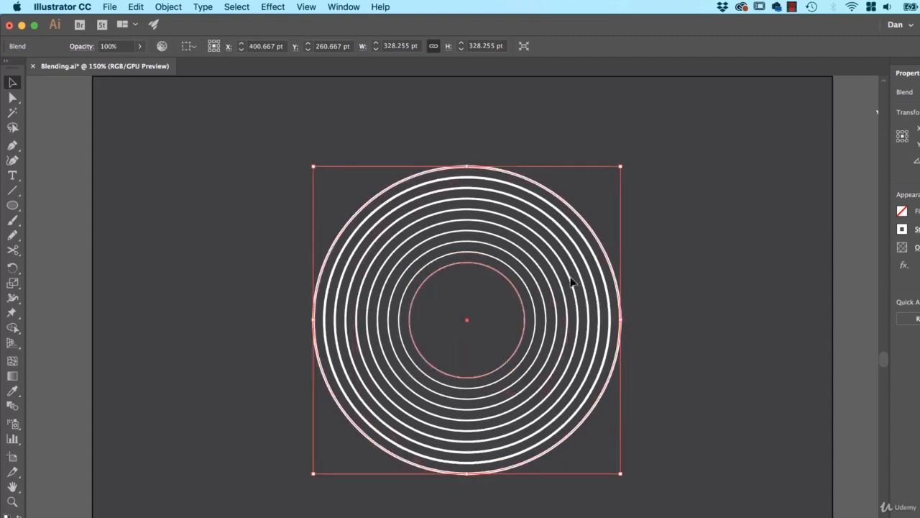
pyautogui.moveTo(493, 274)
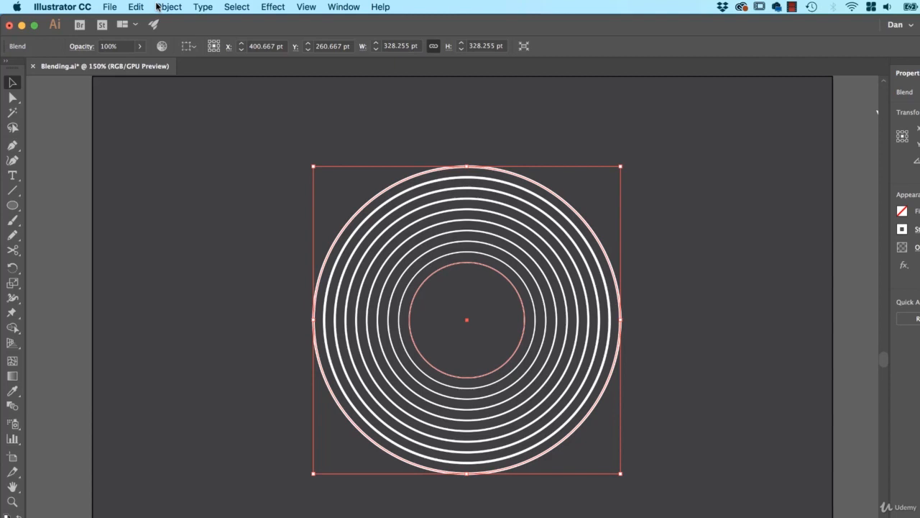
pyautogui.click(168, 7)
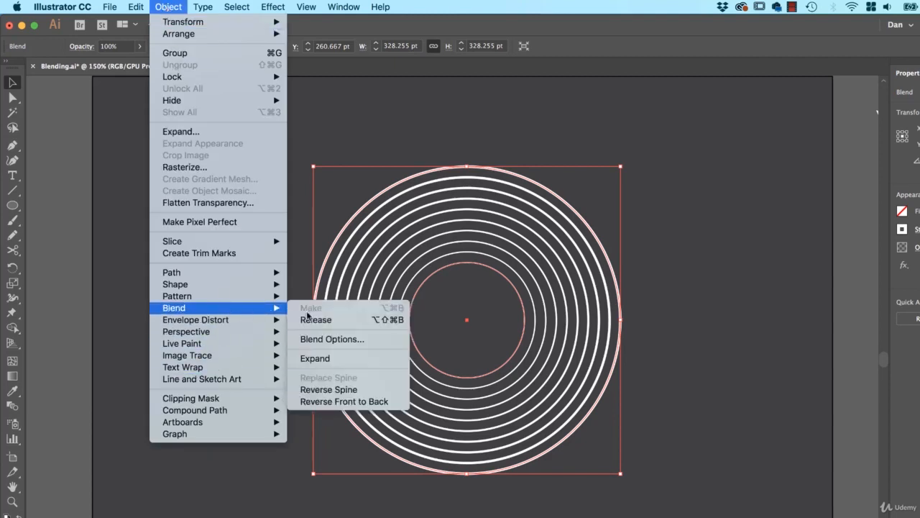
pyautogui.moveTo(327, 357)
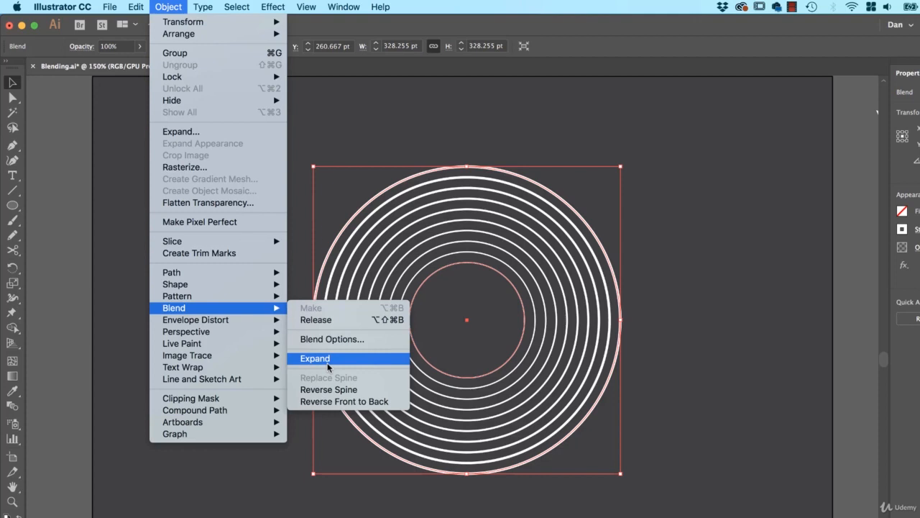
pyautogui.moveTo(329, 320)
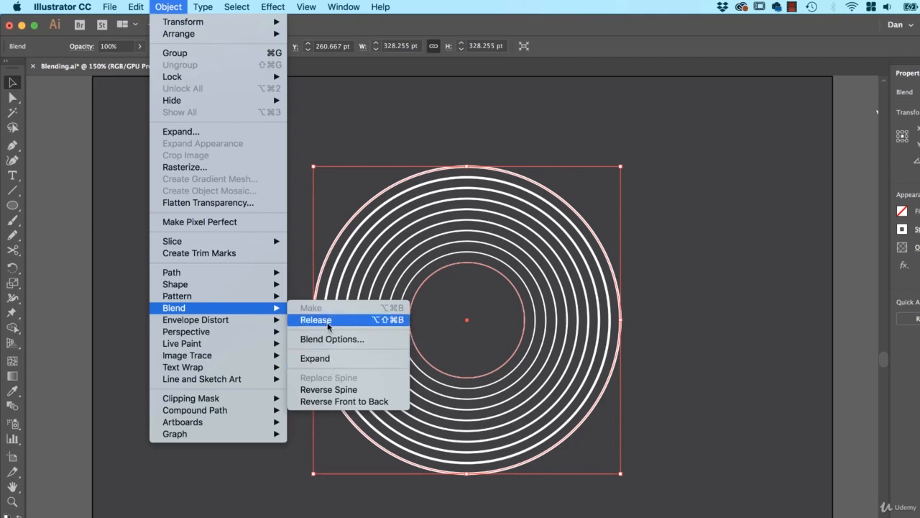
pyautogui.click(315, 319)
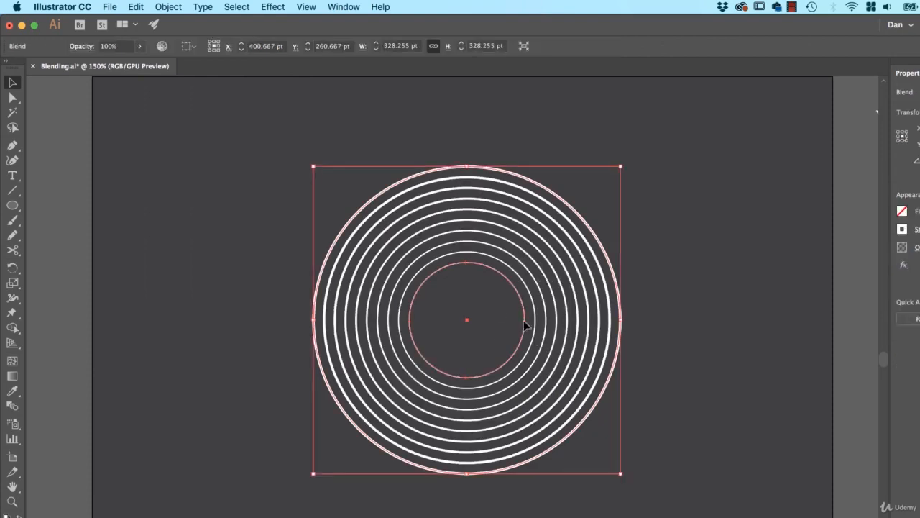
pyautogui.moveTo(229, 148)
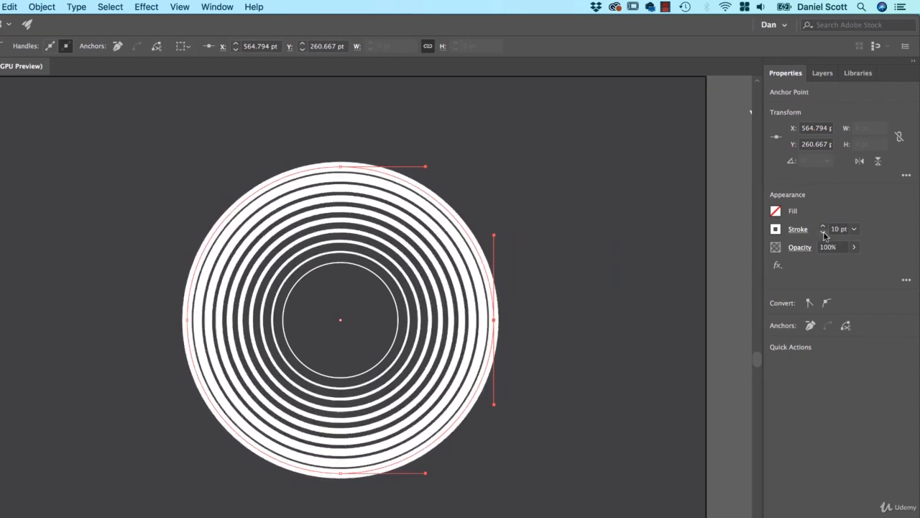
# Adjust the outer circle's stroke weight and toggle Outline view with Cmd+Y.
pyautogui.click(823, 232)
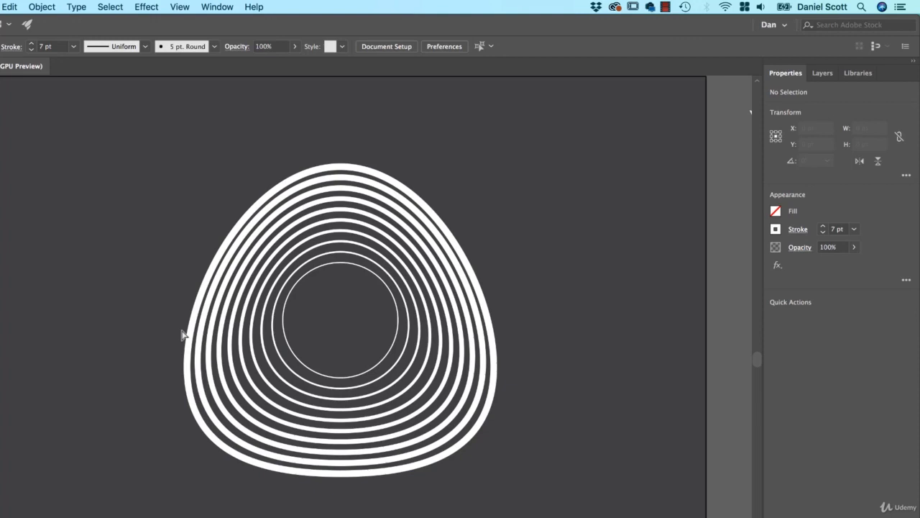
pyautogui.press('Cmd+Y')
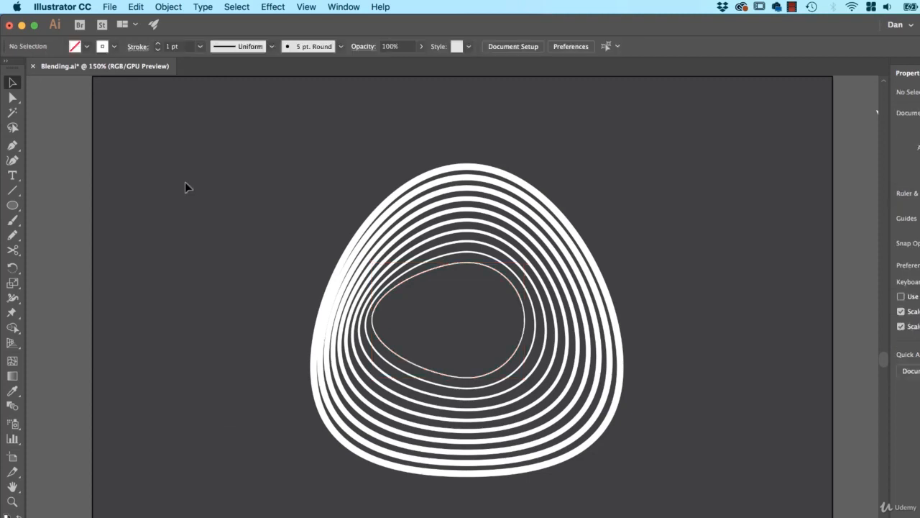
# Give the whale a purple-to-orange gradient with no stroke, and its copy an orange-to-pink gradient.
pyautogui.click(453, 318)
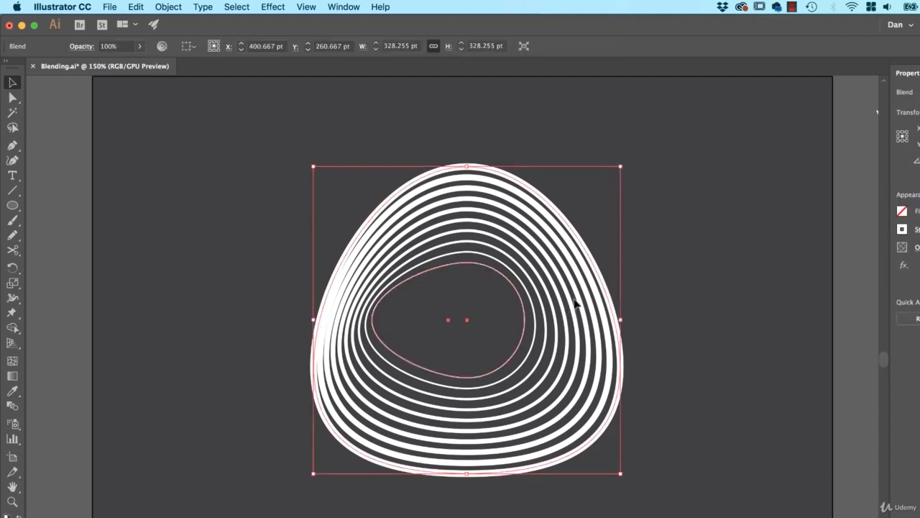
pyautogui.moveTo(444, 250)
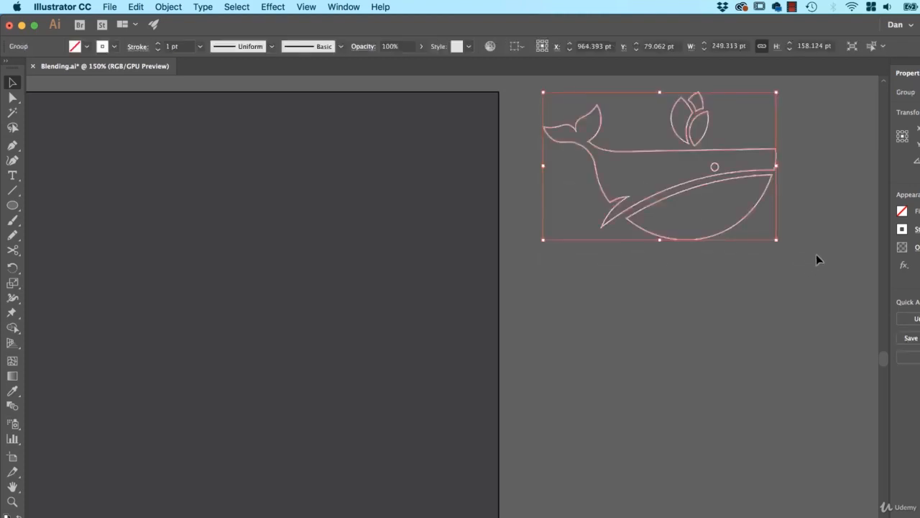
pyautogui.click(901, 210)
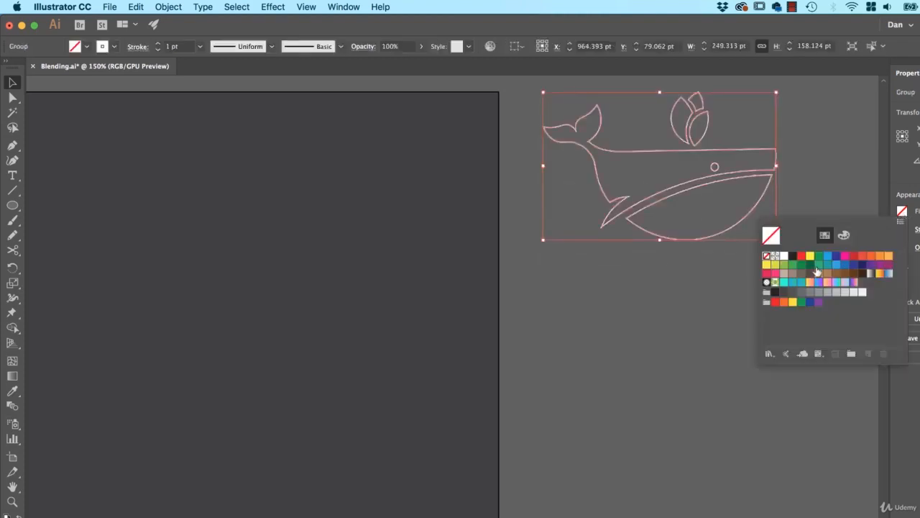
pyautogui.moveTo(807, 287)
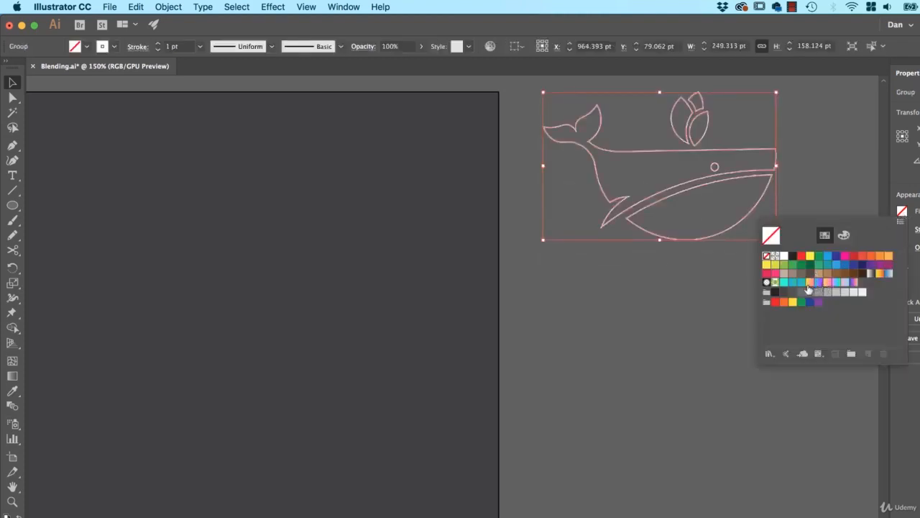
pyautogui.click(850, 288)
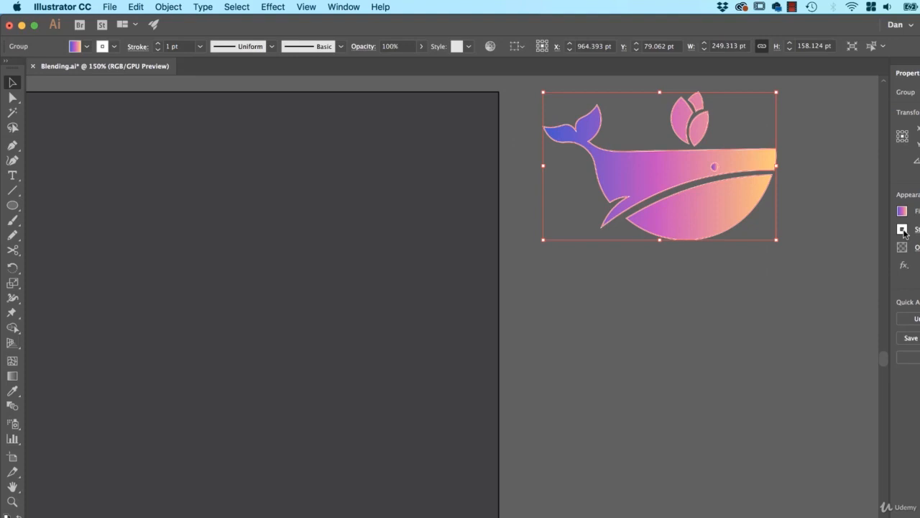
pyautogui.click(901, 231)
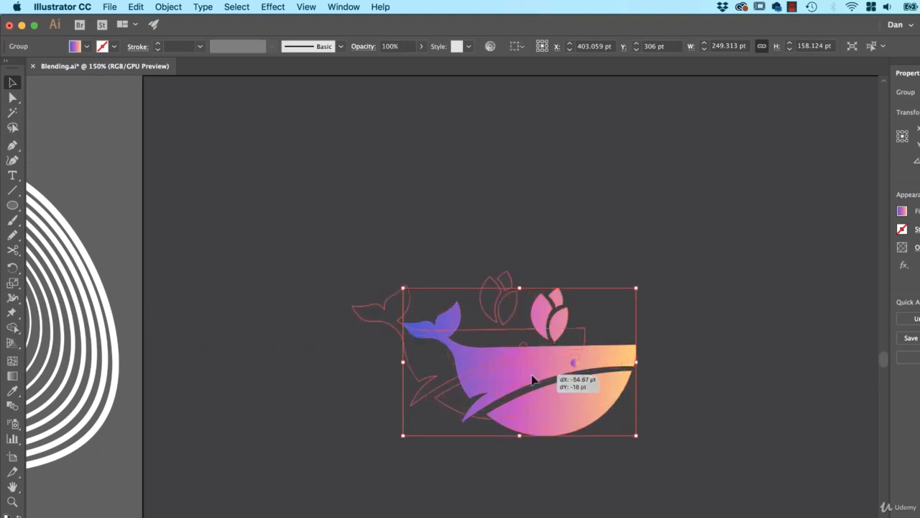
pyautogui.moveTo(532, 377); pyautogui.dragTo(359, 414)
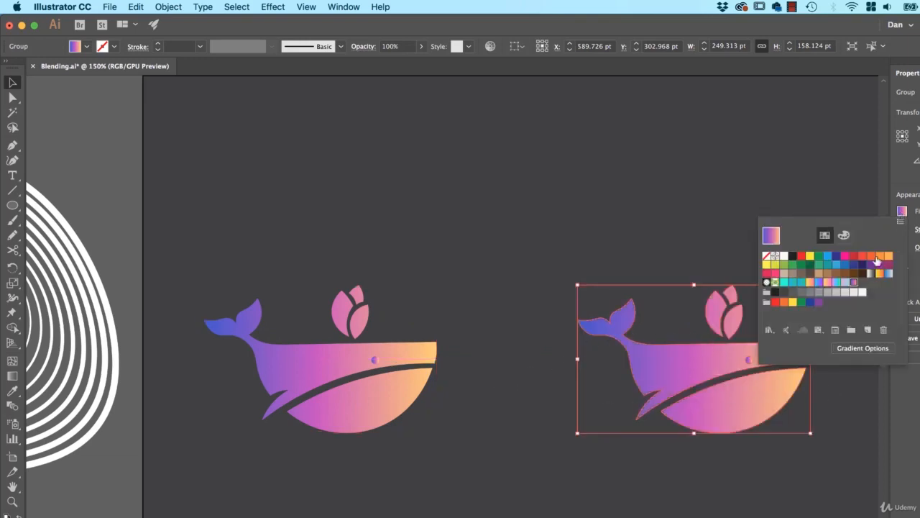
pyautogui.click(827, 283)
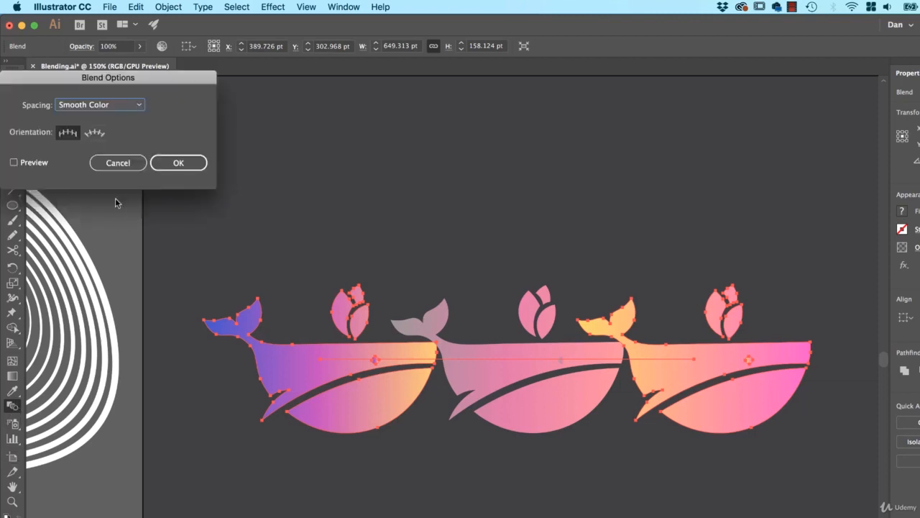
# Set the whale blend to 10 specified steps and apply it.
pyautogui.click(99, 105)
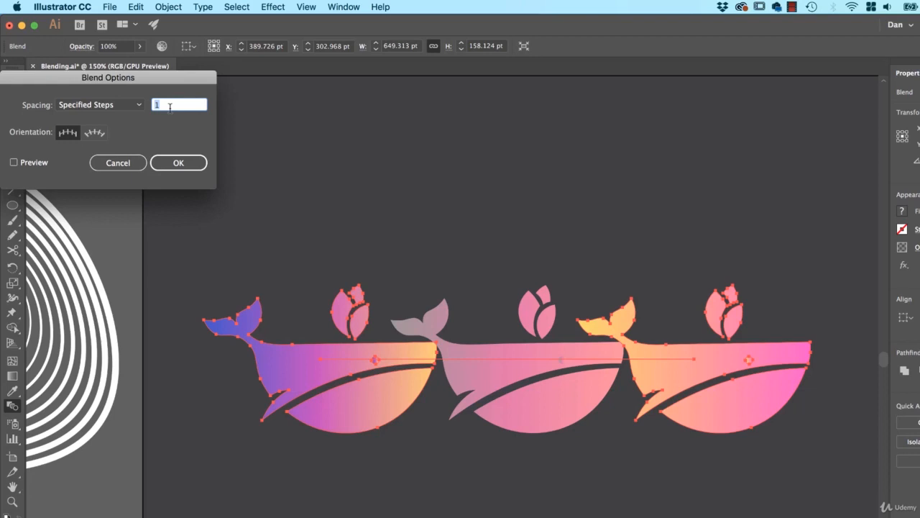
pyautogui.write('10')
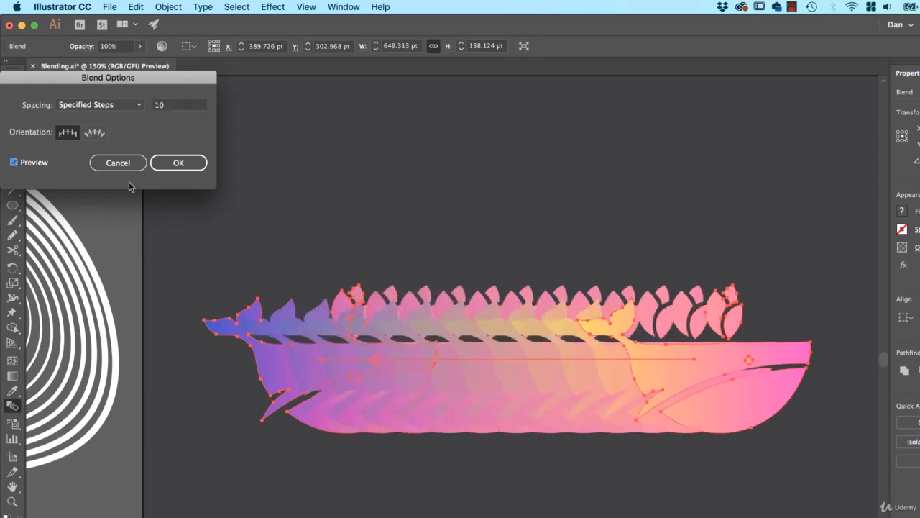
pyautogui.click(179, 163)
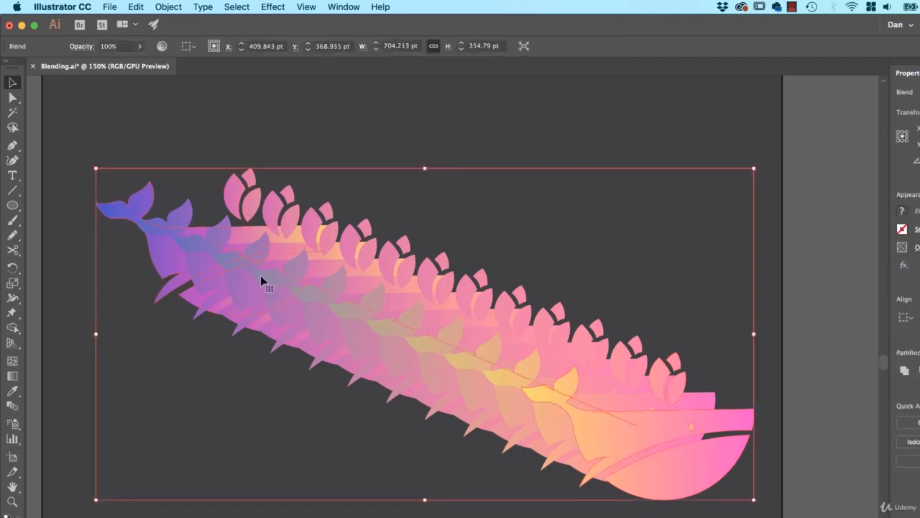
pyautogui.click(11, 100)
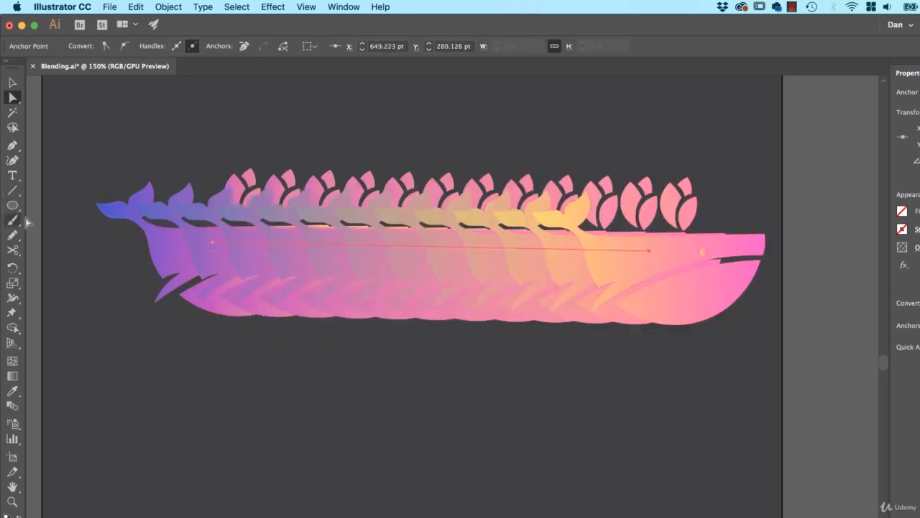
# Bend the whale blend's spine downward into a U-shaped curve with the Anchor Point tool.
pyautogui.click(13, 159)
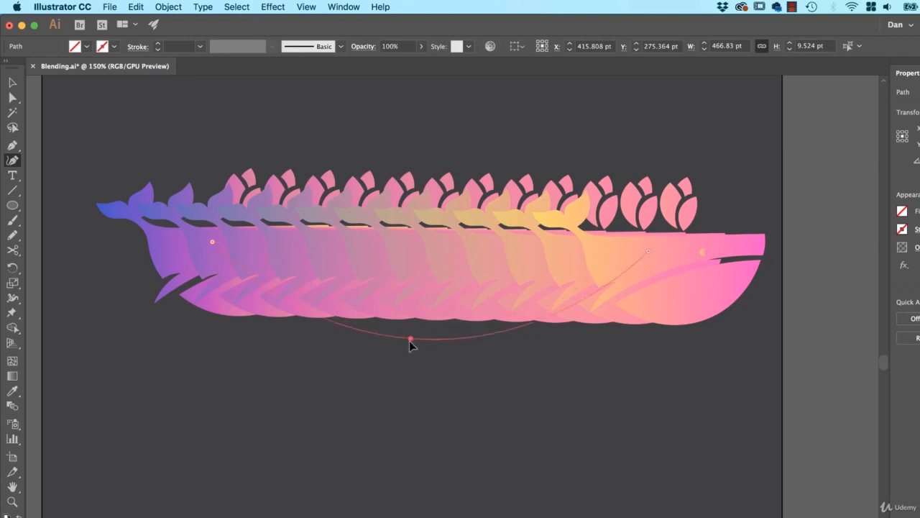
pyautogui.moveTo(410, 338); pyautogui.dragTo(615, 295)
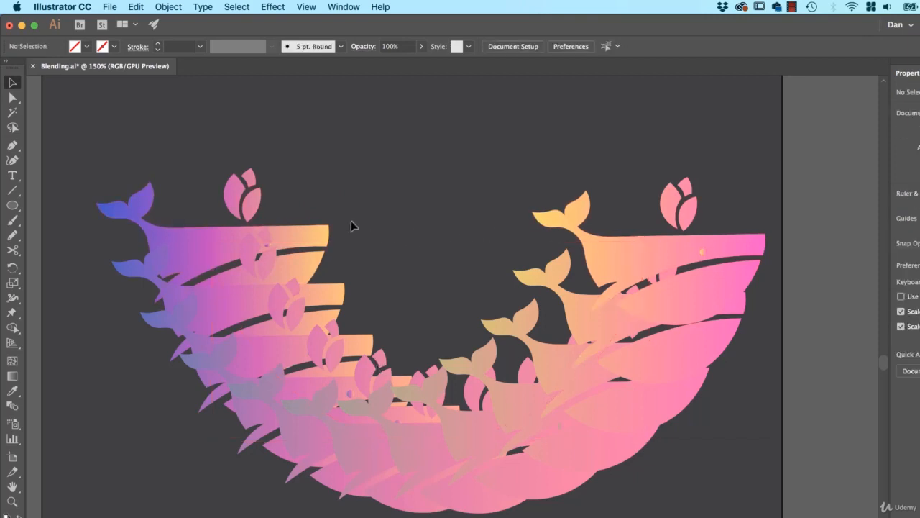
pyautogui.moveTo(701, 260)
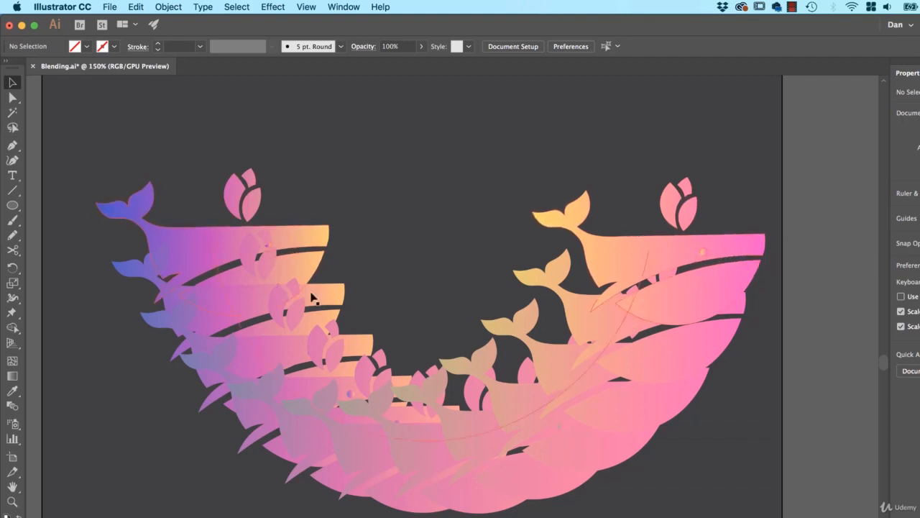
pyautogui.moveTo(626, 345)
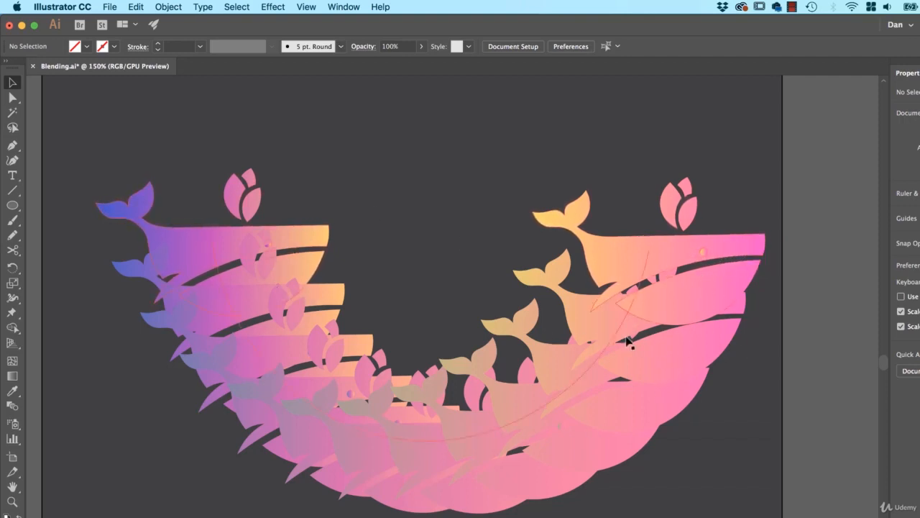
# Apply Reverse Front to Back to the curved whale blend.
pyautogui.click(627, 342)
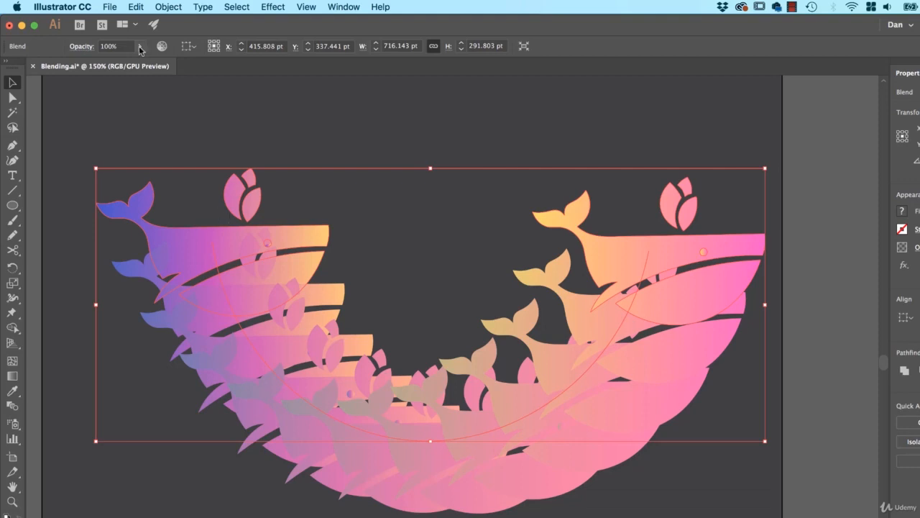
pyautogui.click(168, 6)
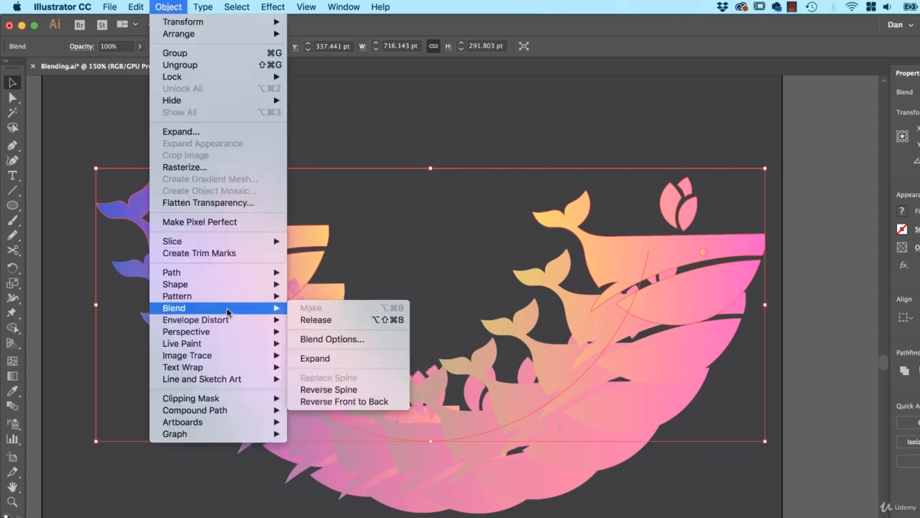
pyautogui.moveTo(331, 339)
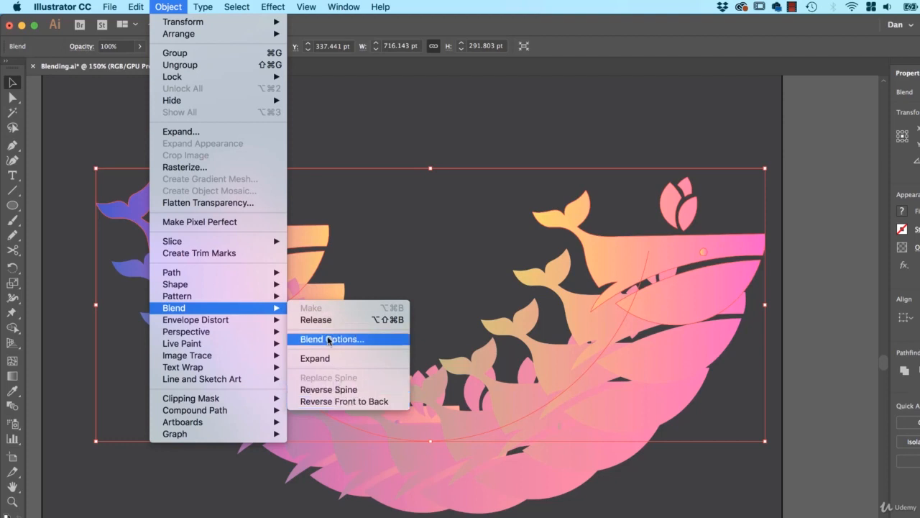
pyautogui.moveTo(343, 401)
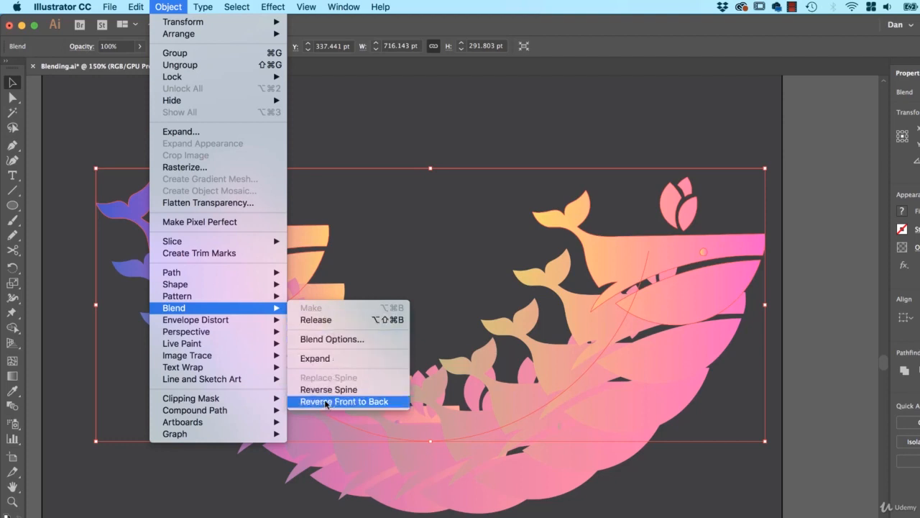
pyautogui.click(348, 401)
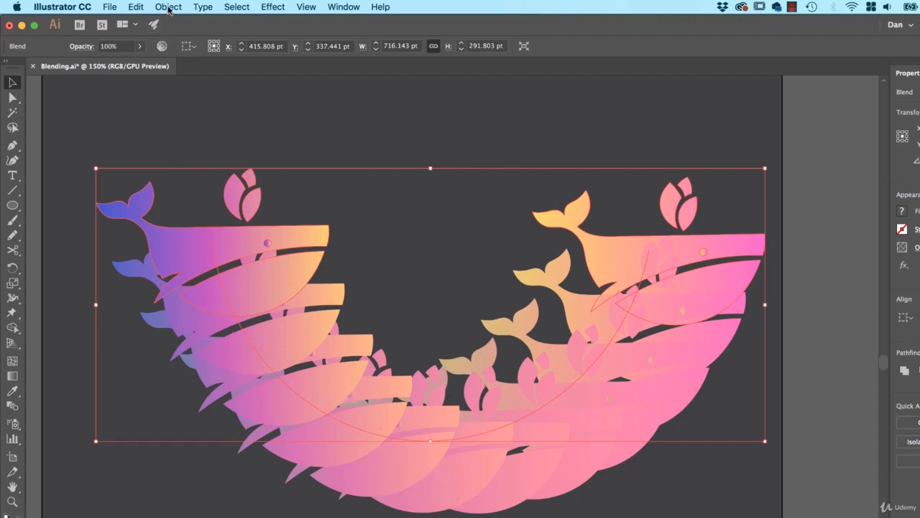
# Set the whale blend's orientation to Align to Path with Preview enabled.
pyautogui.click(169, 6)
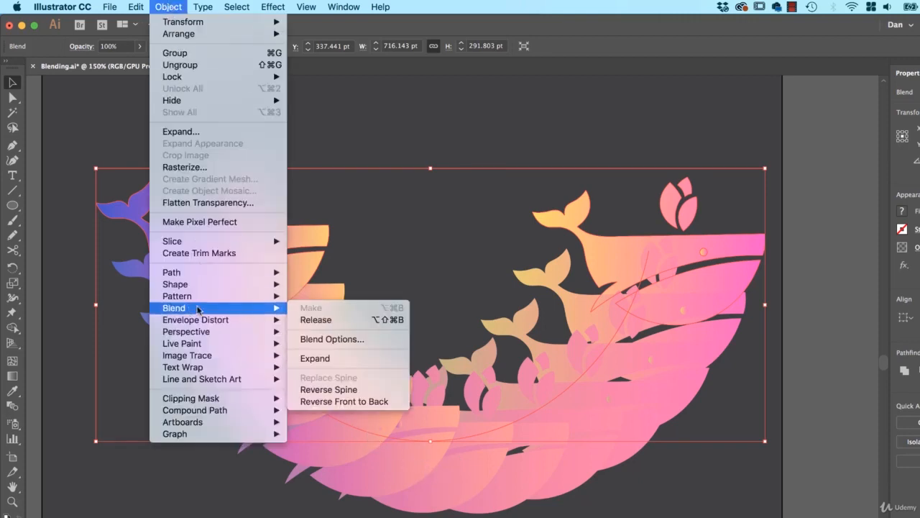
pyautogui.click(331, 339)
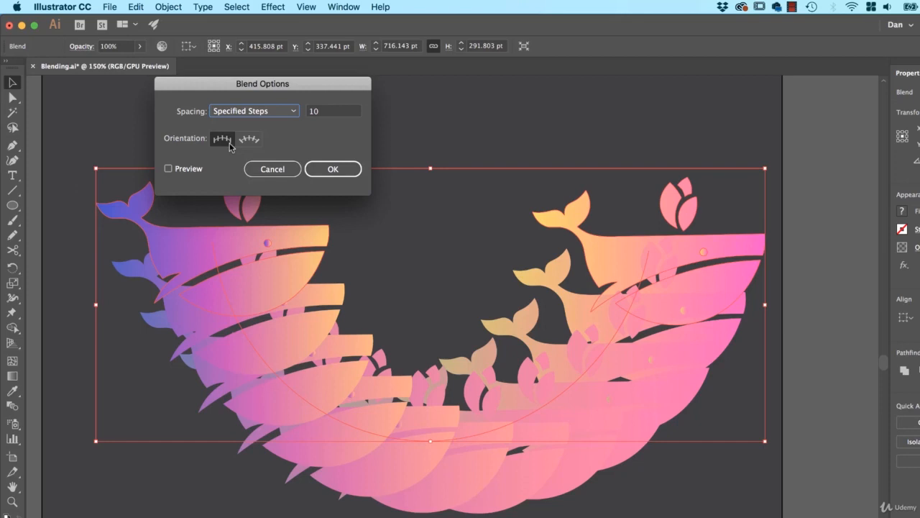
pyautogui.click(249, 139)
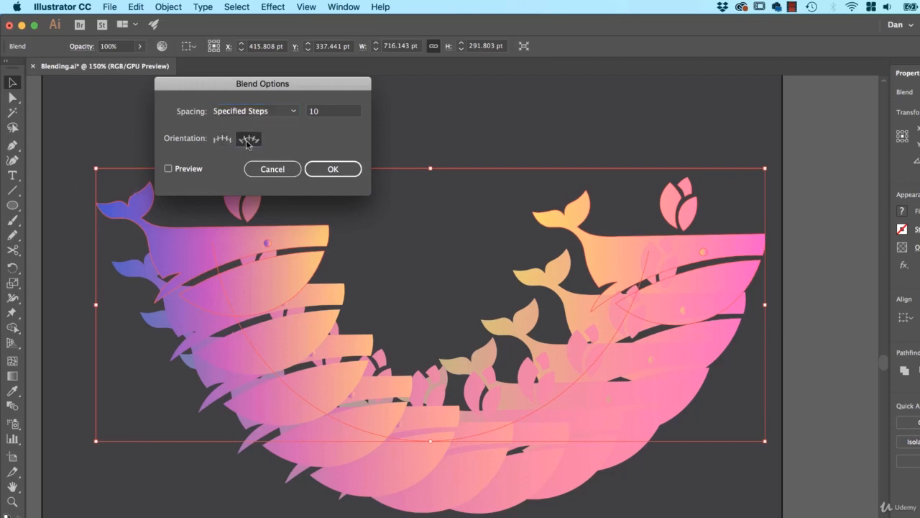
pyautogui.click(167, 168)
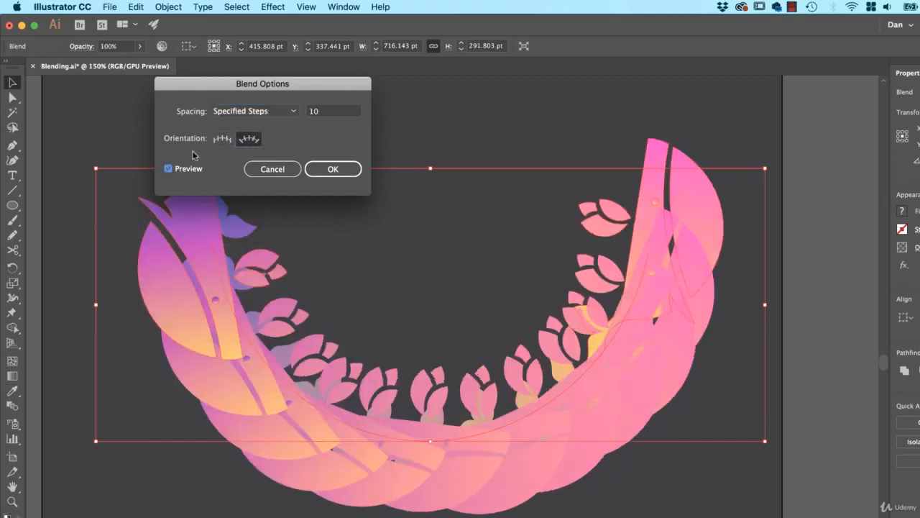
pyautogui.click(249, 138)
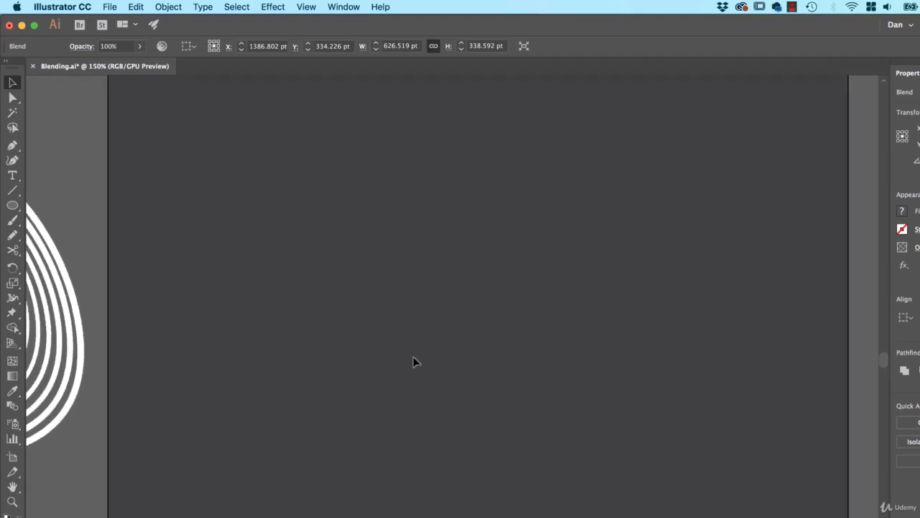
pyautogui.moveTo(23, 157)
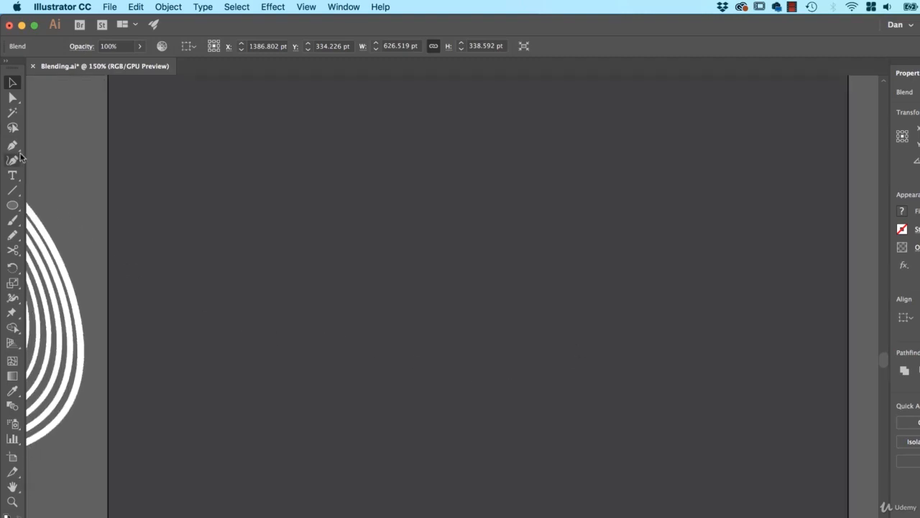
pyautogui.moveTo(13, 158)
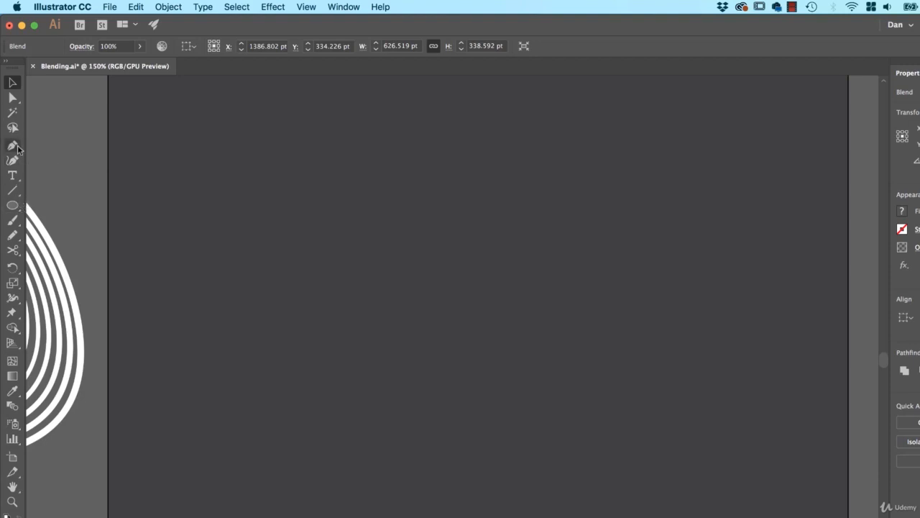
pyautogui.moveTo(20, 236)
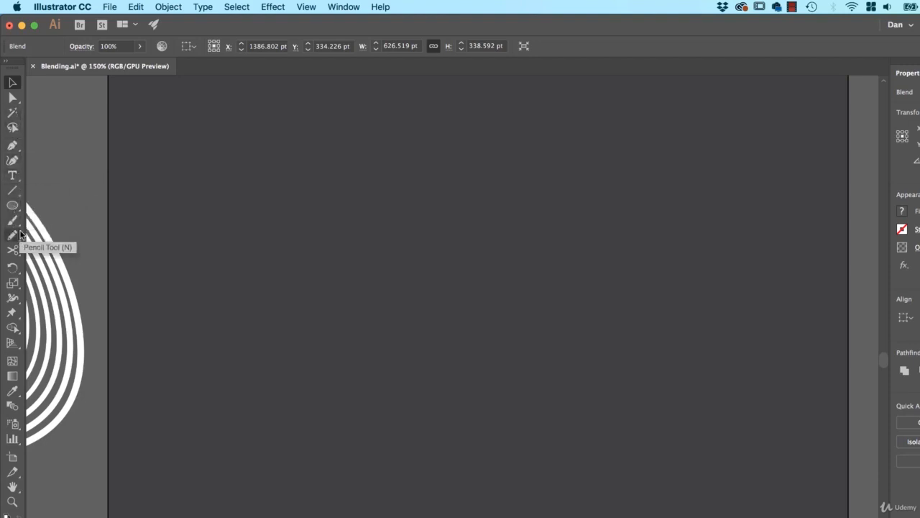
# Select the Pencil Tool and turn off Fill new pencil strokes in its options.
pyautogui.click(13, 235)
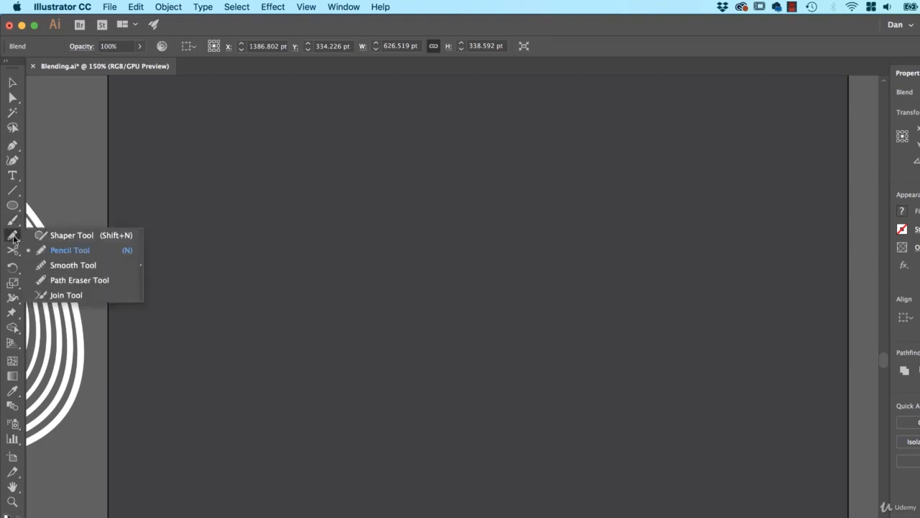
pyautogui.moveTo(61, 254)
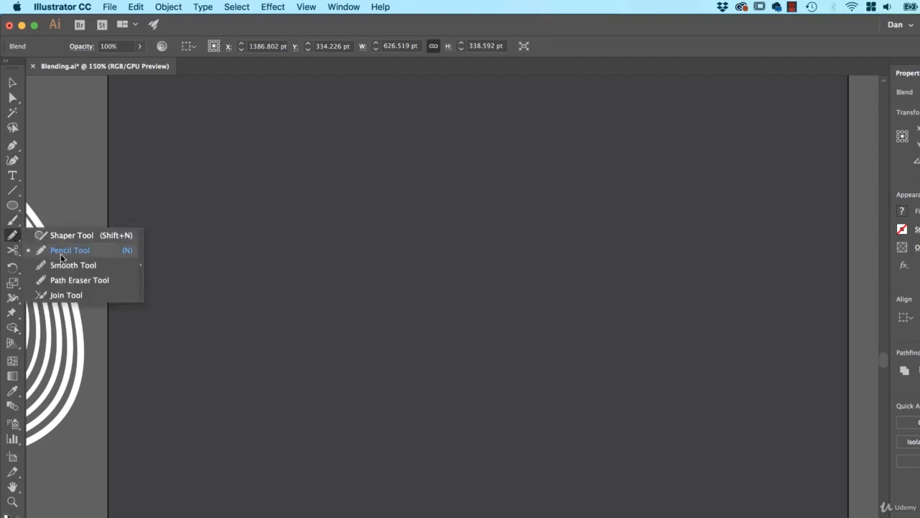
pyautogui.moveTo(69, 256)
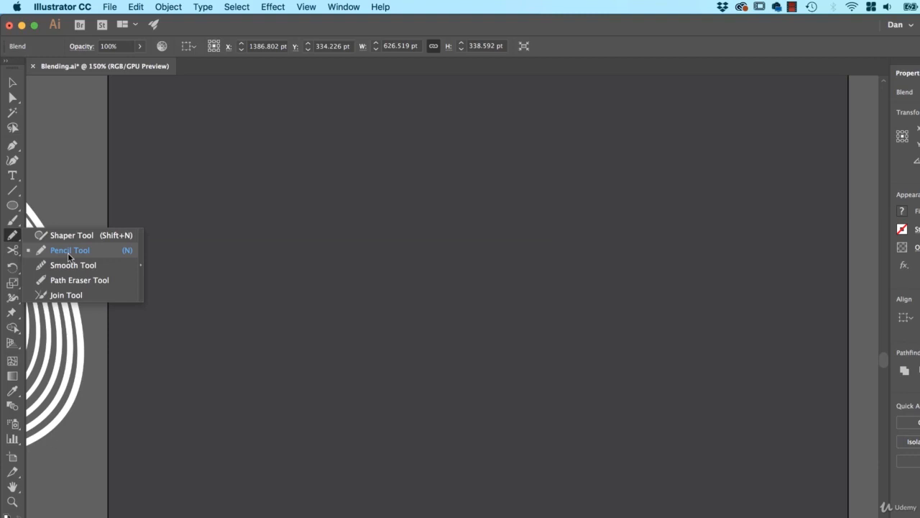
pyautogui.click(69, 250)
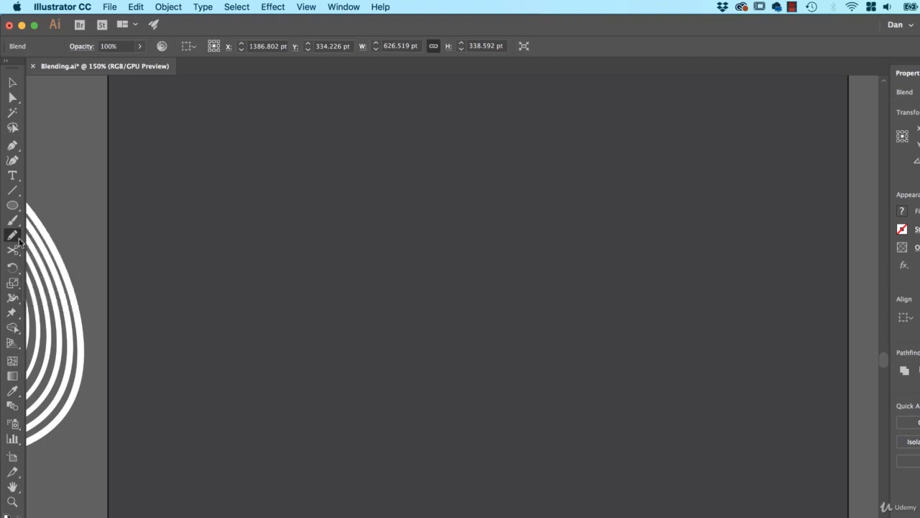
pyautogui.doubleClick(13, 233)
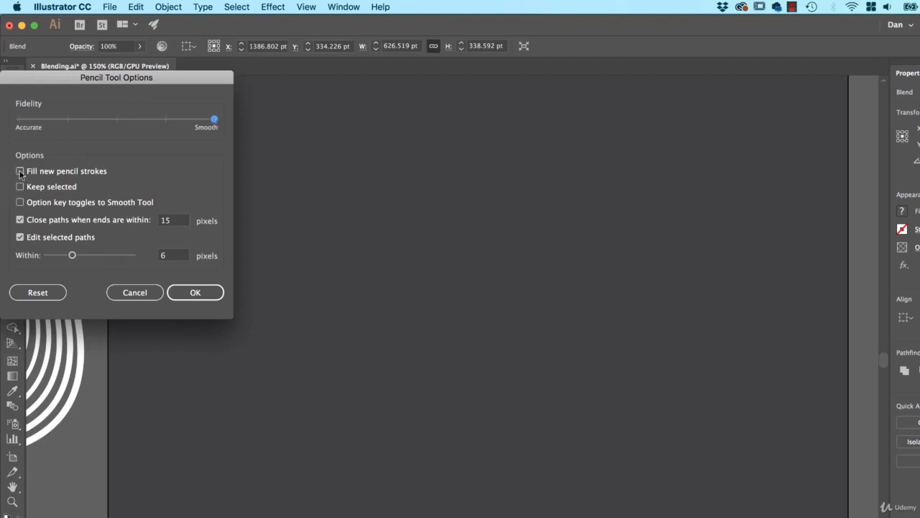
pyautogui.click(20, 170)
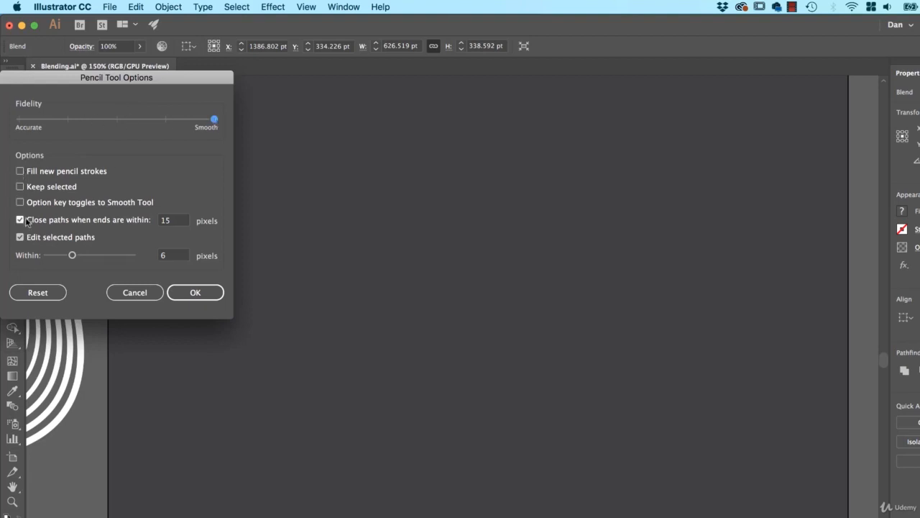
pyautogui.click(194, 292)
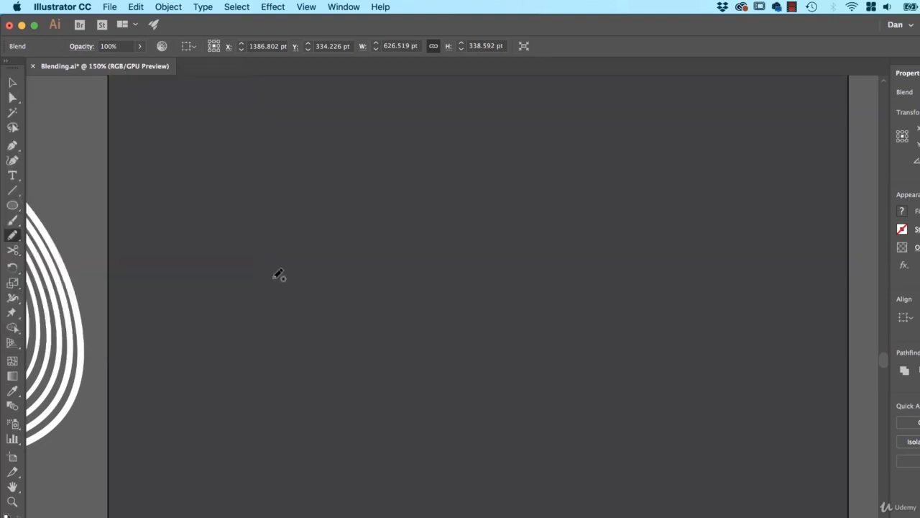
pyautogui.moveTo(902, 210)
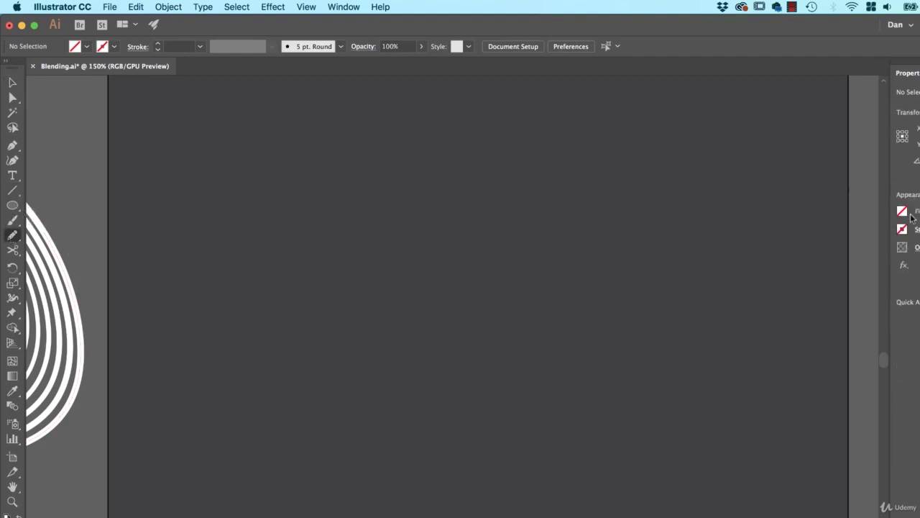
# Give the stroke a blue-to-orange gradient and draw a second squiggle near the page bottom.
pyautogui.click(911, 210)
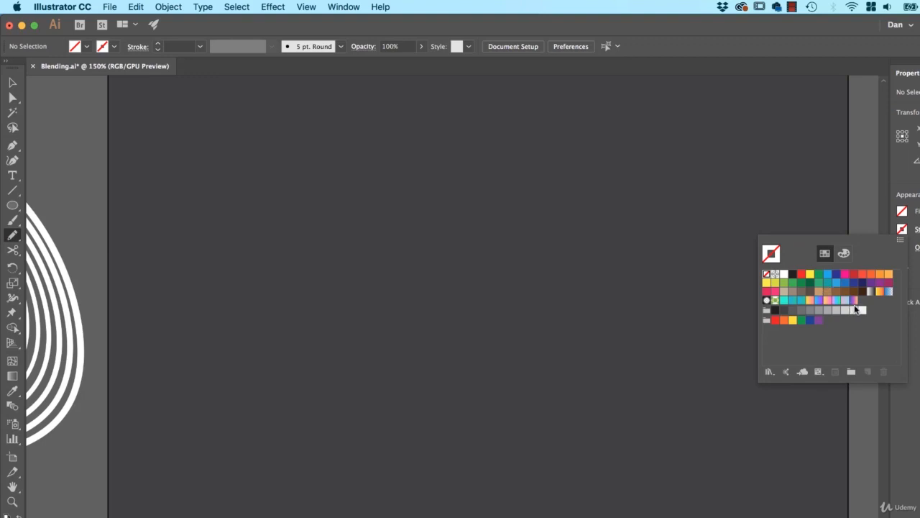
pyautogui.moveTo(854, 306)
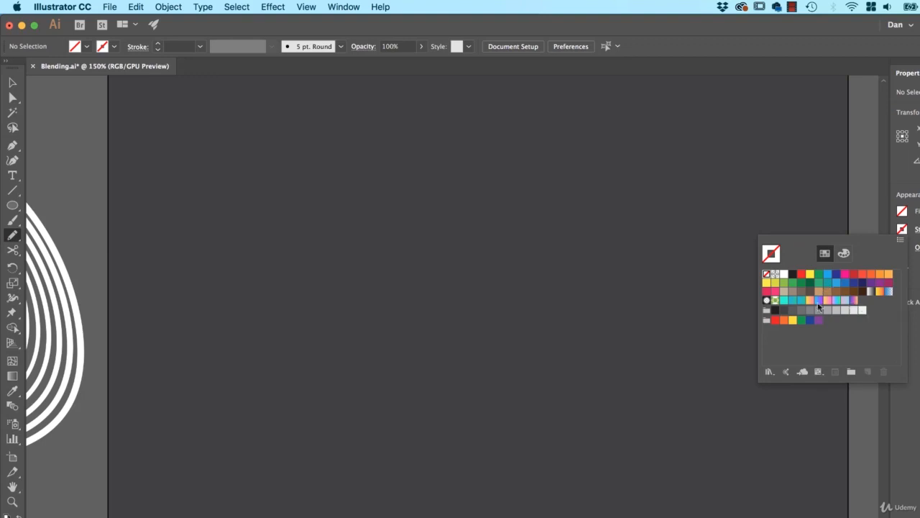
pyautogui.click(854, 299)
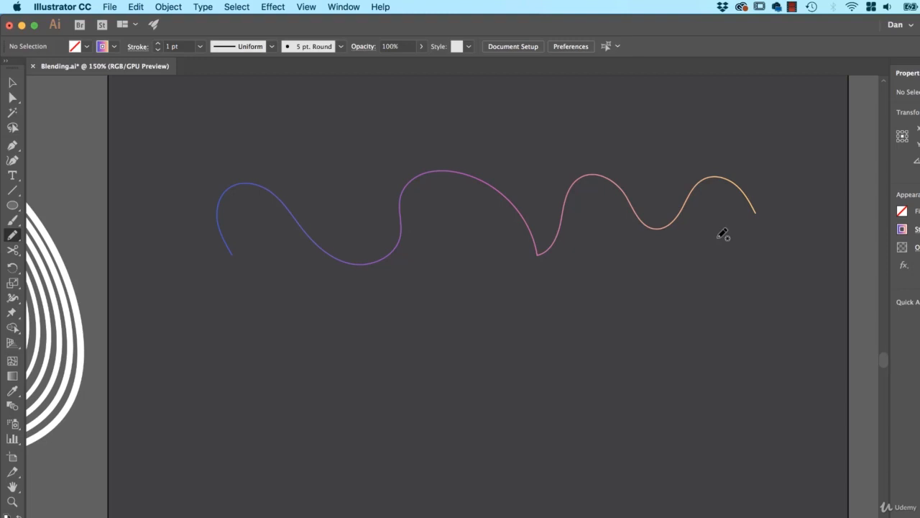
pyautogui.moveTo(379, 262)
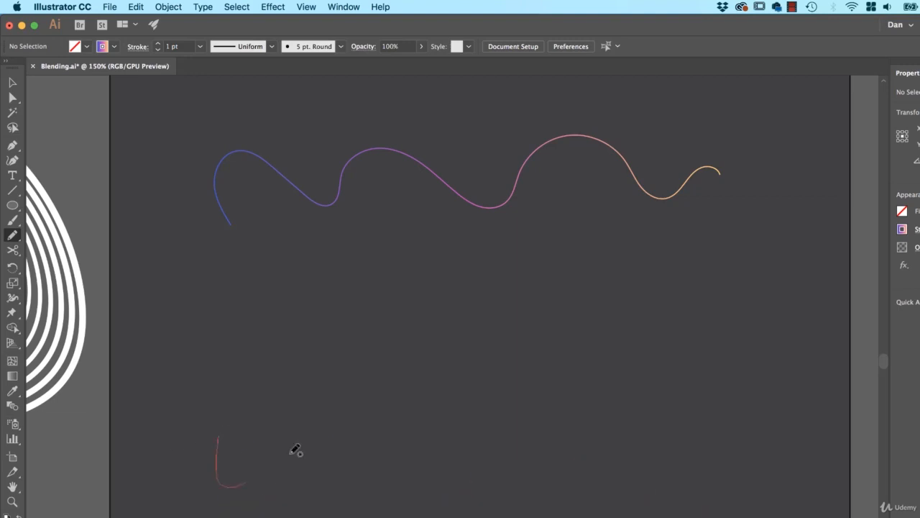
pyautogui.moveTo(216, 453); pyautogui.dragTo(683, 460)
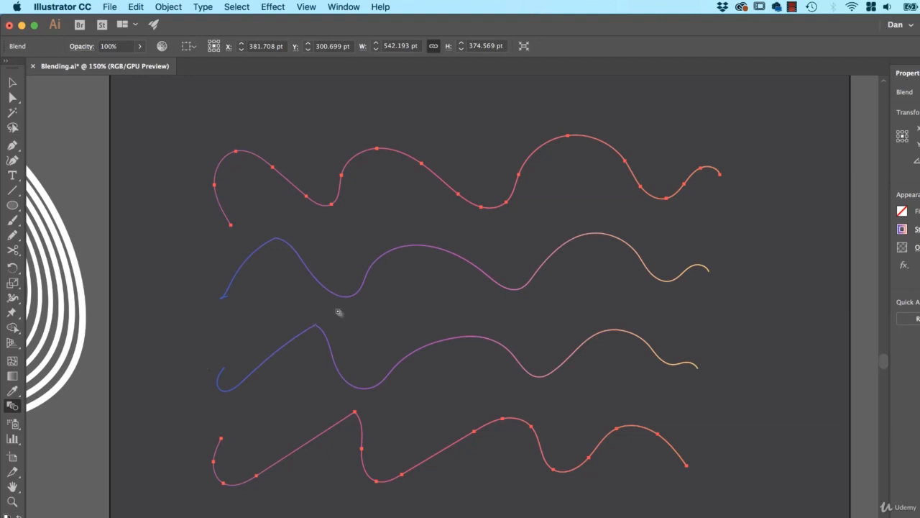
pyautogui.moveTo(45, 420)
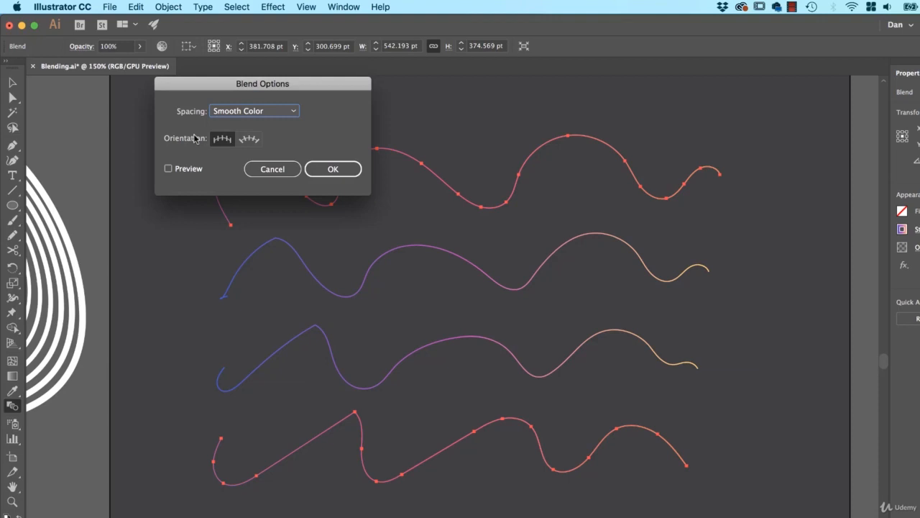
# Set the blend spacing to Specified Steps with 80 steps and preview it.
pyautogui.click(255, 111)
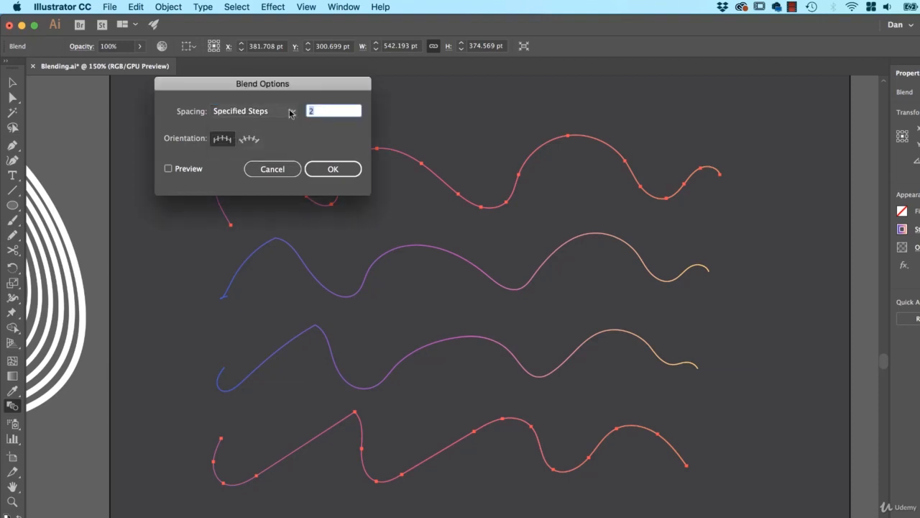
pyautogui.write('80')
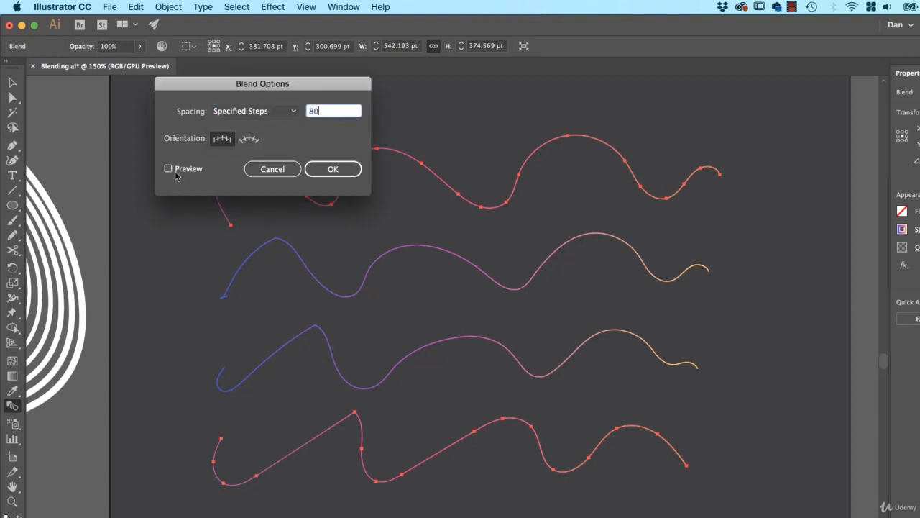
pyautogui.click(333, 168)
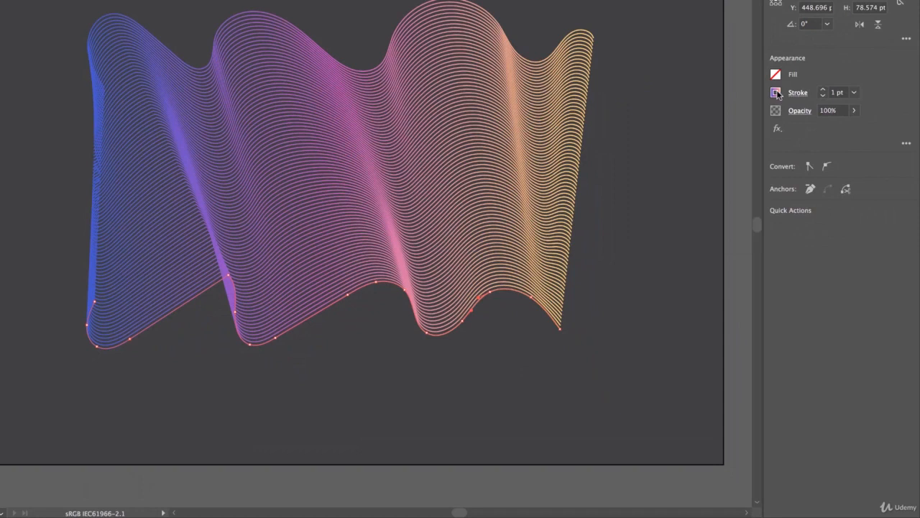
# Reverse the gradient direction on the lower squiggle's stroke.
pyautogui.click(774, 92)
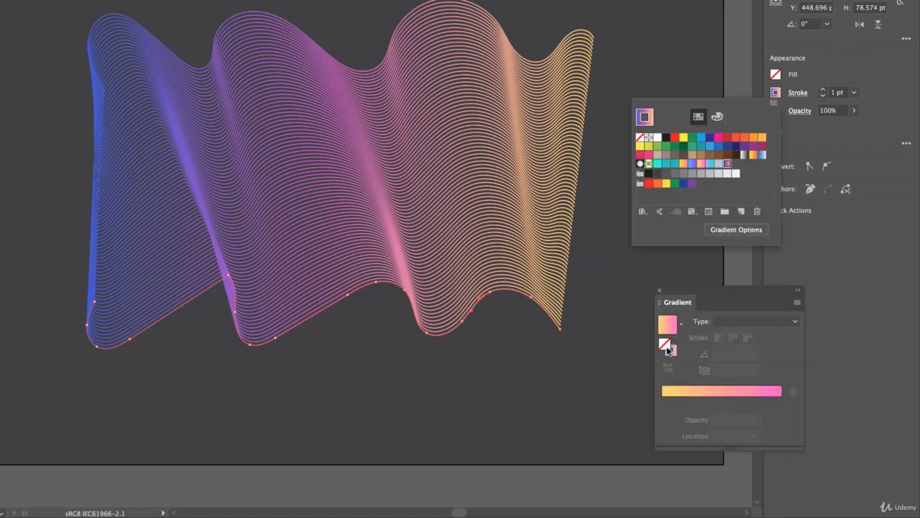
pyautogui.click(666, 350)
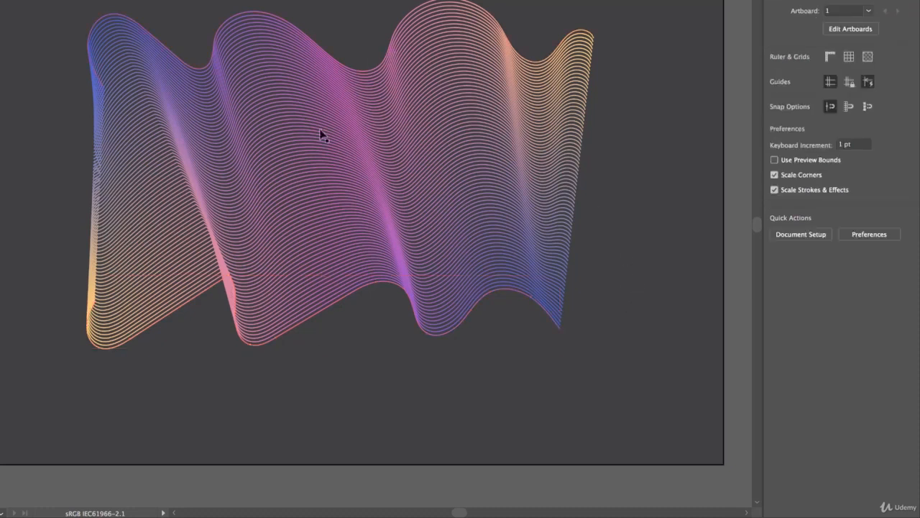
pyautogui.moveTo(291, 130)
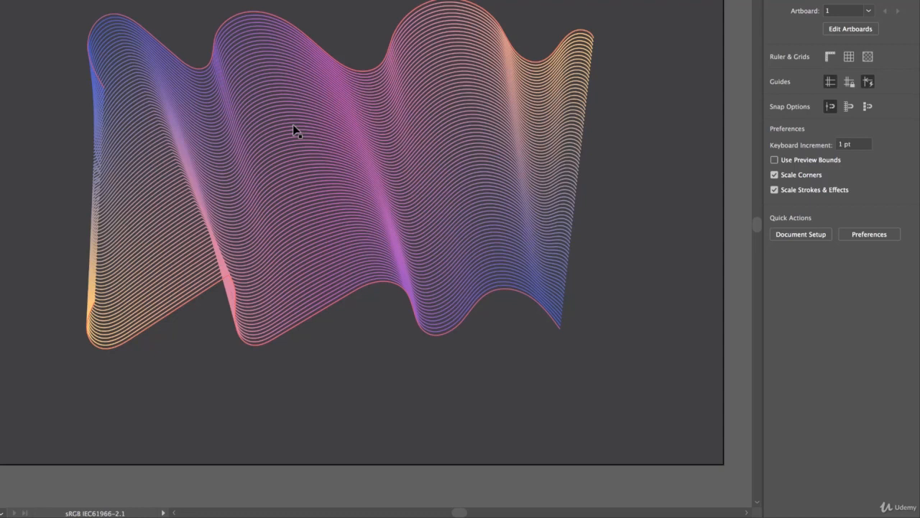
pyautogui.moveTo(324, 143)
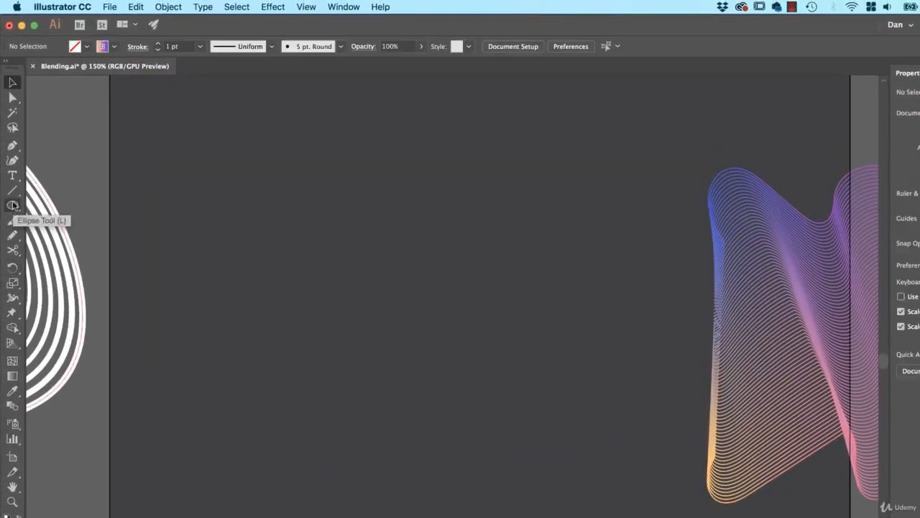
pyautogui.moveTo(31, 208)
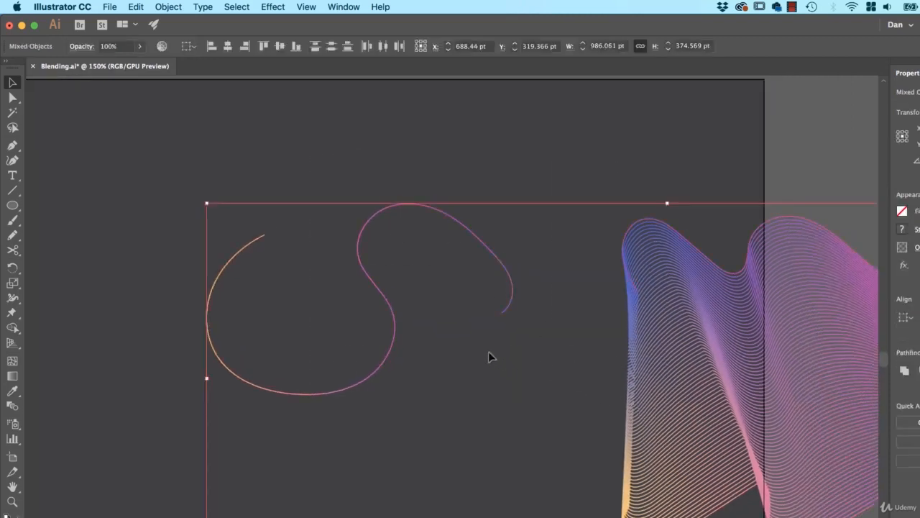
pyautogui.moveTo(309, 183)
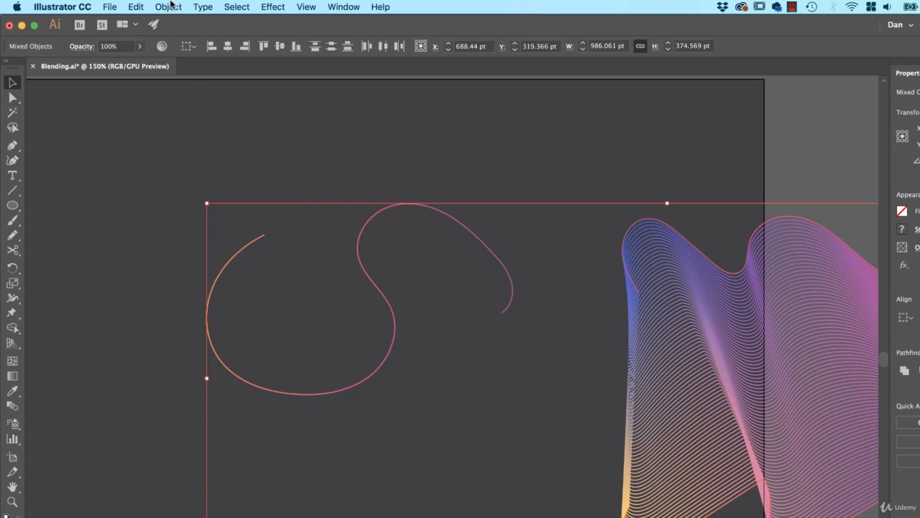
# Replace the blend's spine with the looping curve and move it lower on the page.
pyautogui.click(168, 6)
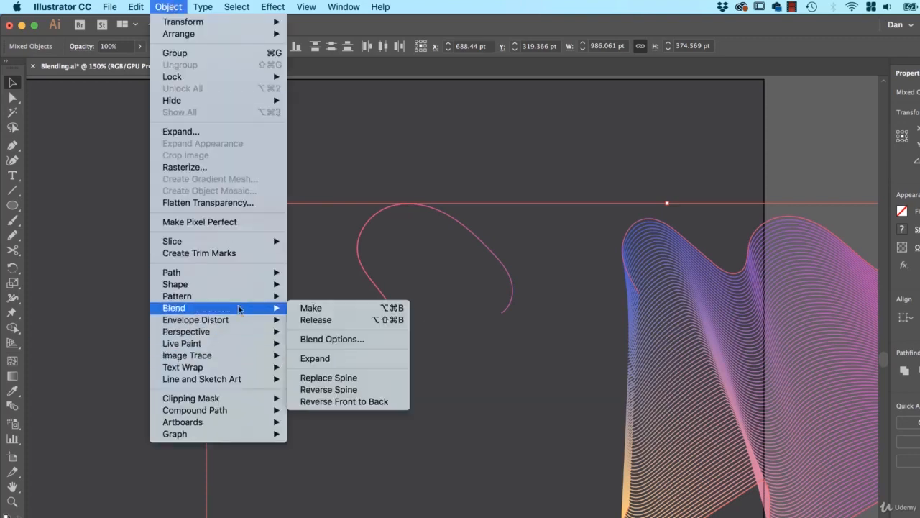
pyautogui.moveTo(328, 377)
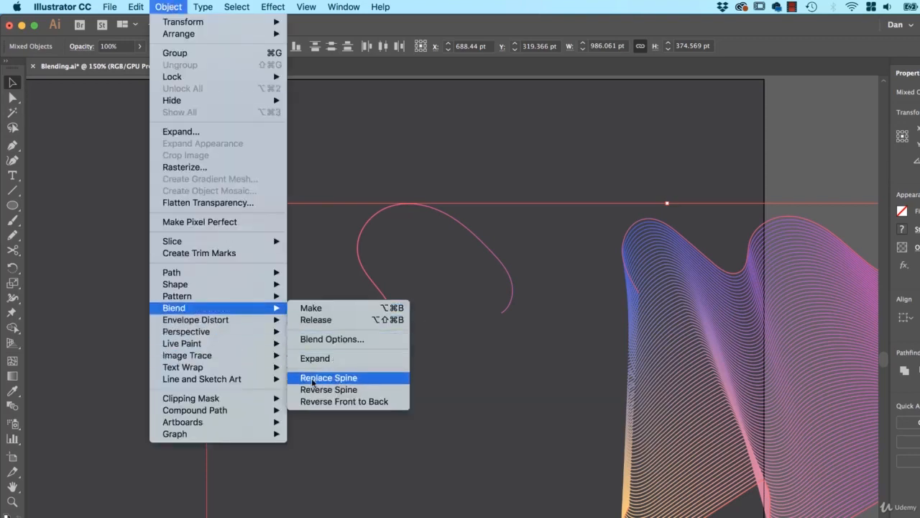
pyautogui.click(328, 378)
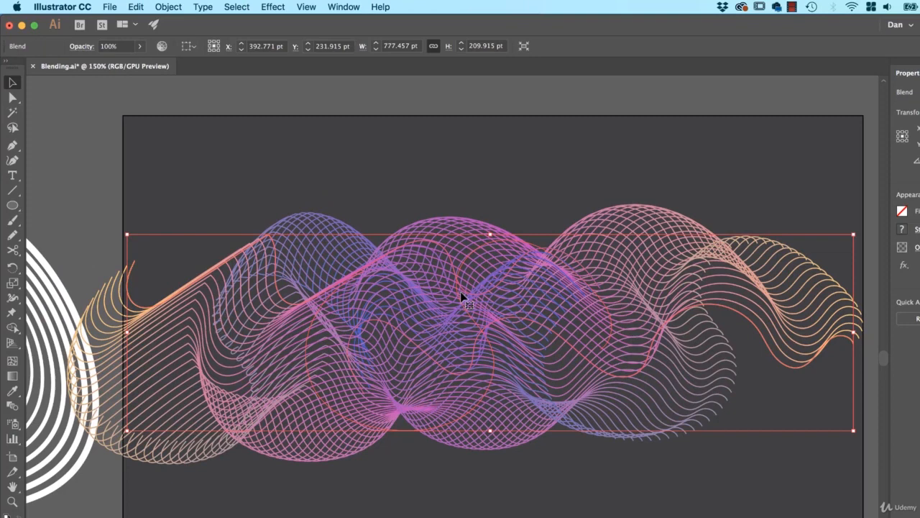
pyautogui.moveTo(463, 302); pyautogui.dragTo(564, 352)
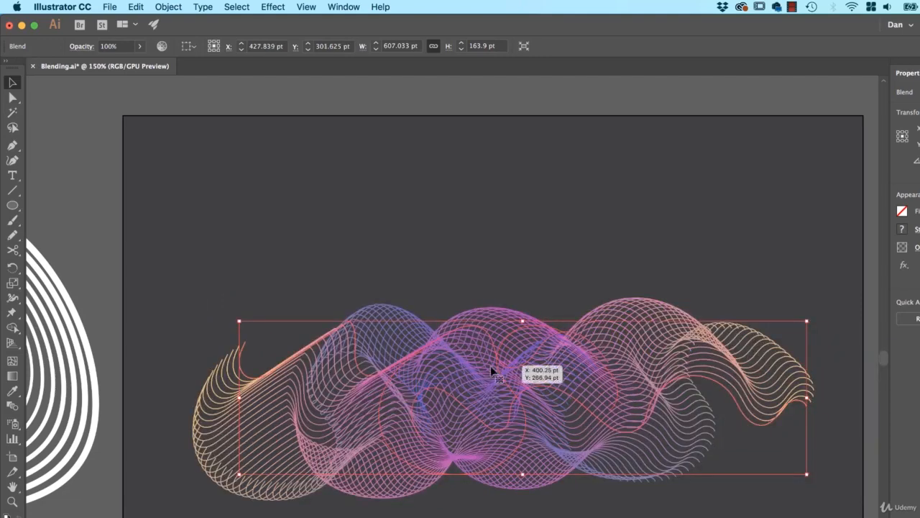
pyautogui.moveTo(369, 433)
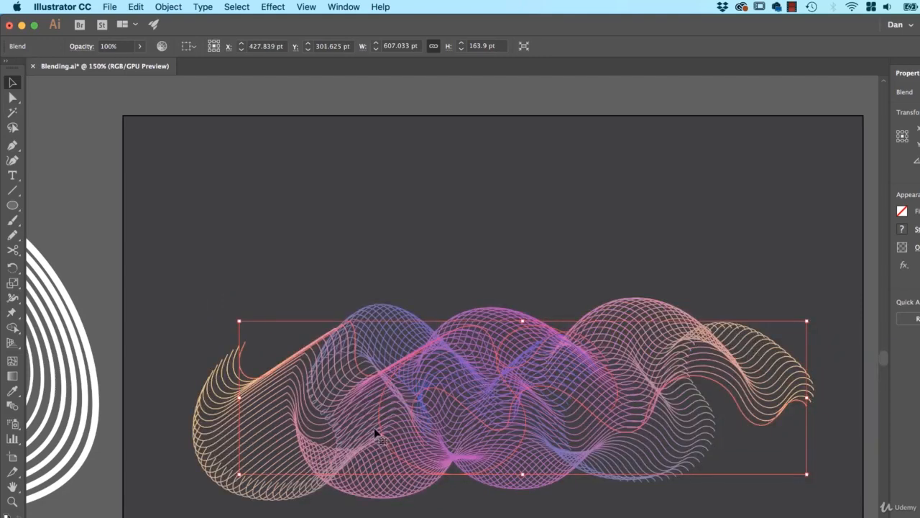